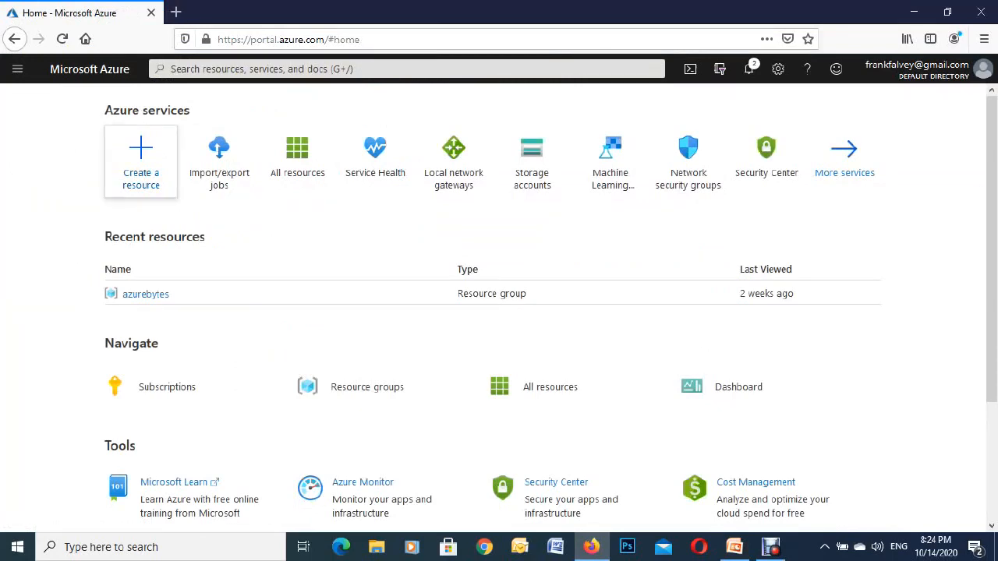
pyautogui.moveTo(141, 160)
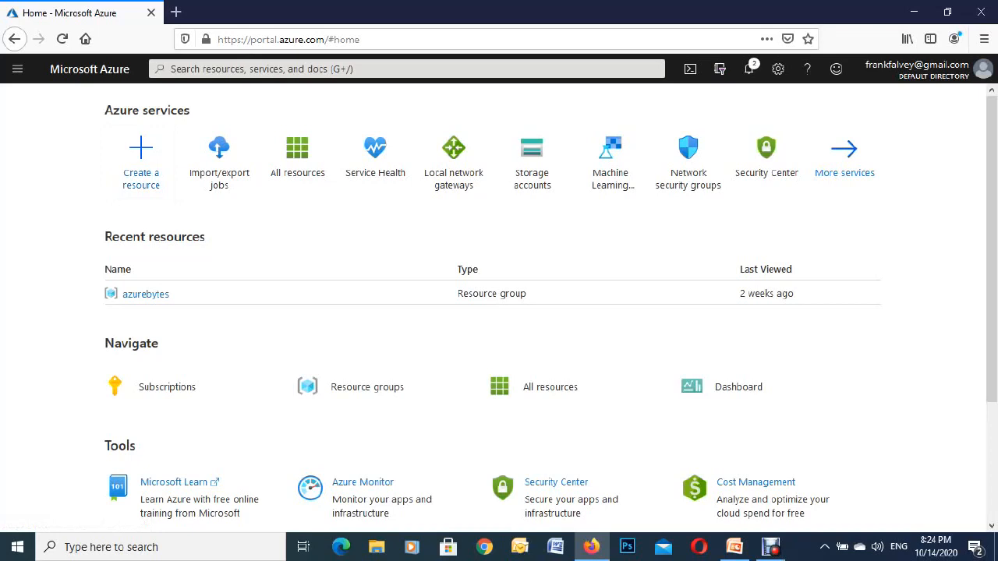
pyautogui.moveTo(140, 159)
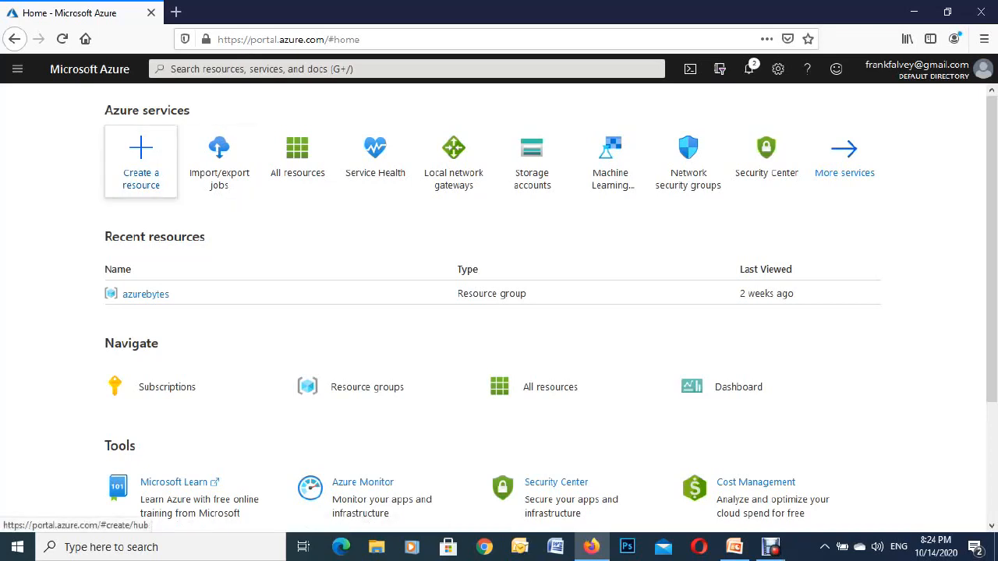
pyautogui.moveTo(141, 159)
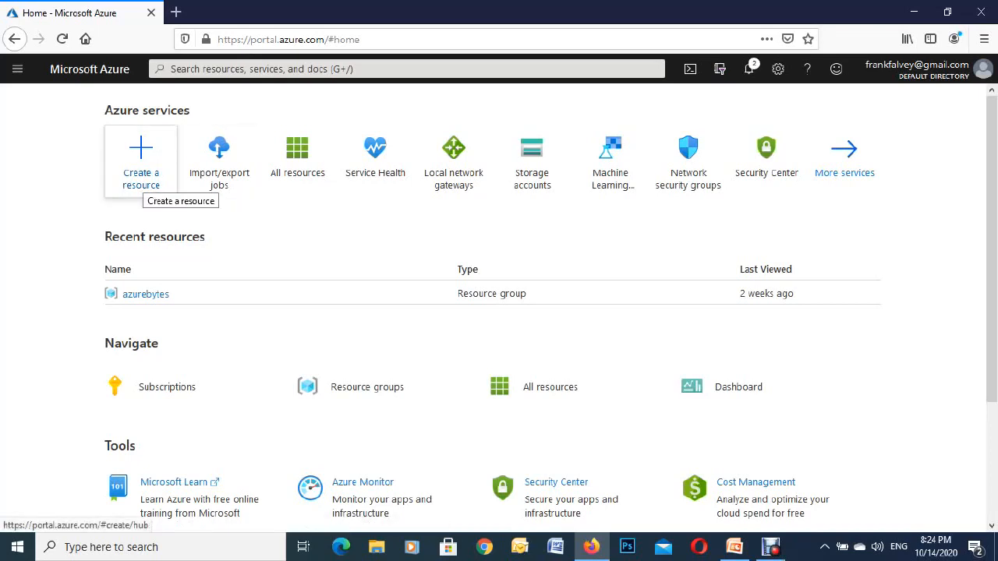
# Search the Marketplace for 'ku' and choose the Kubernetes Service offer.
pyautogui.click(140, 150)
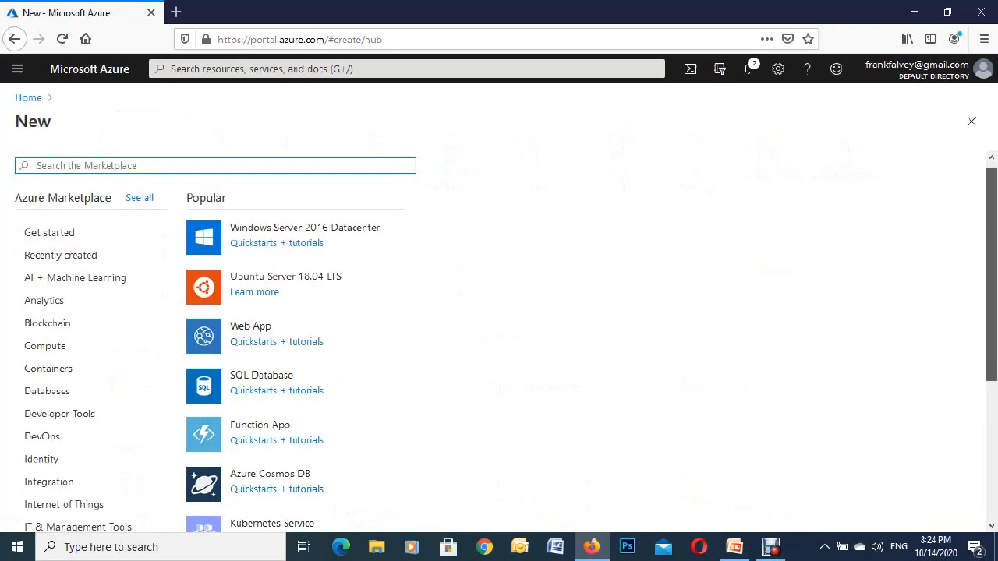
pyautogui.scroll(-3)
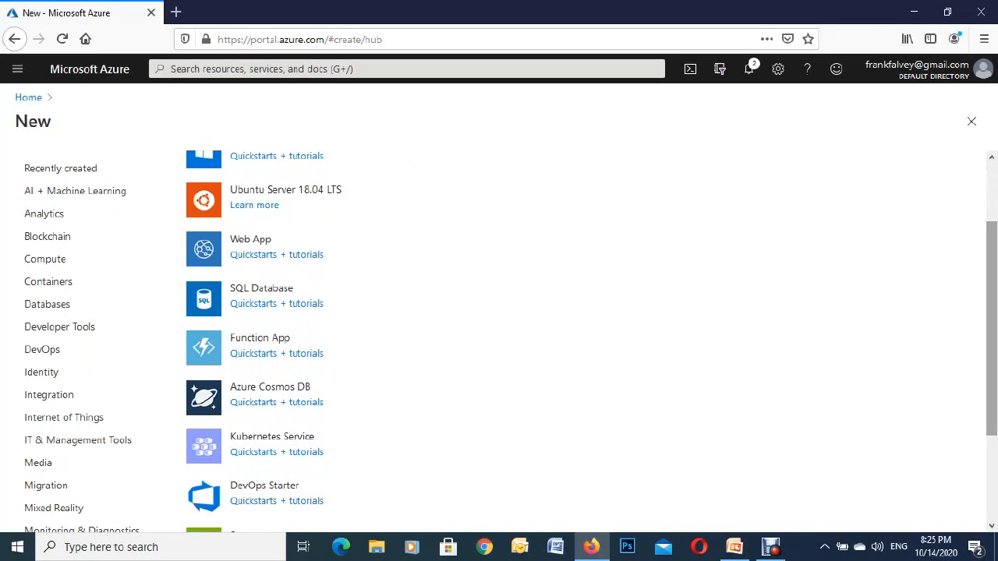
pyautogui.scroll(3)
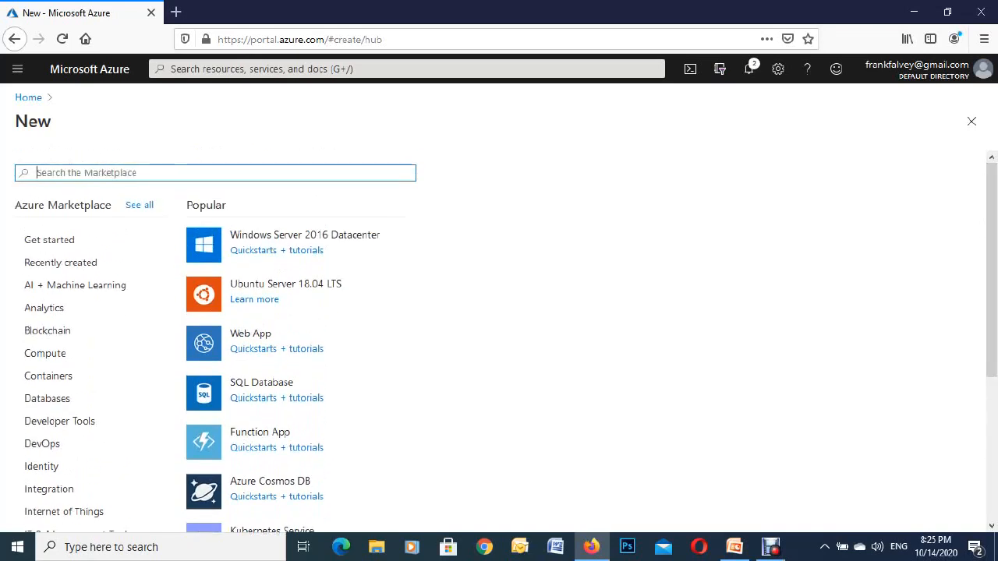
pyautogui.write('k')
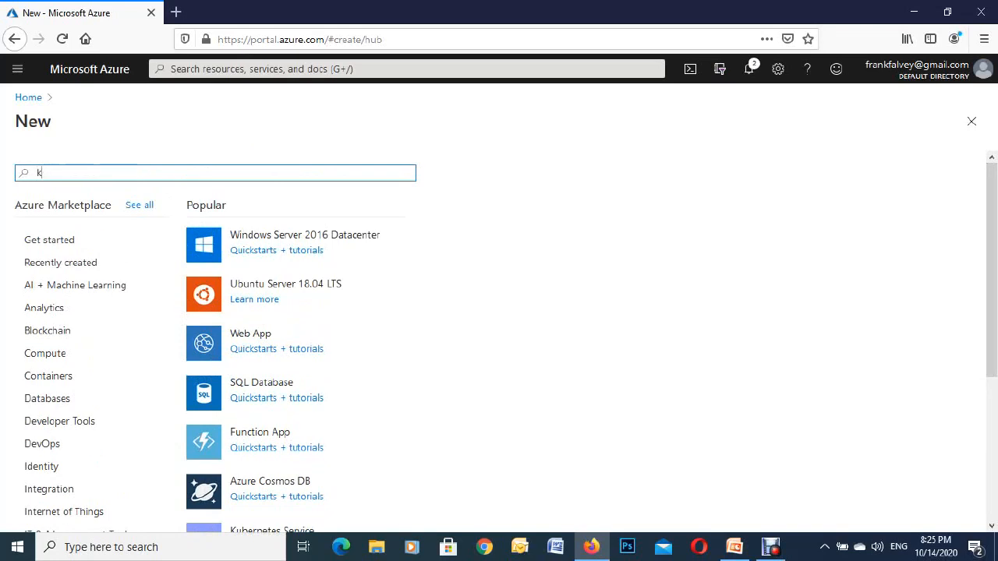
pyautogui.write('u')
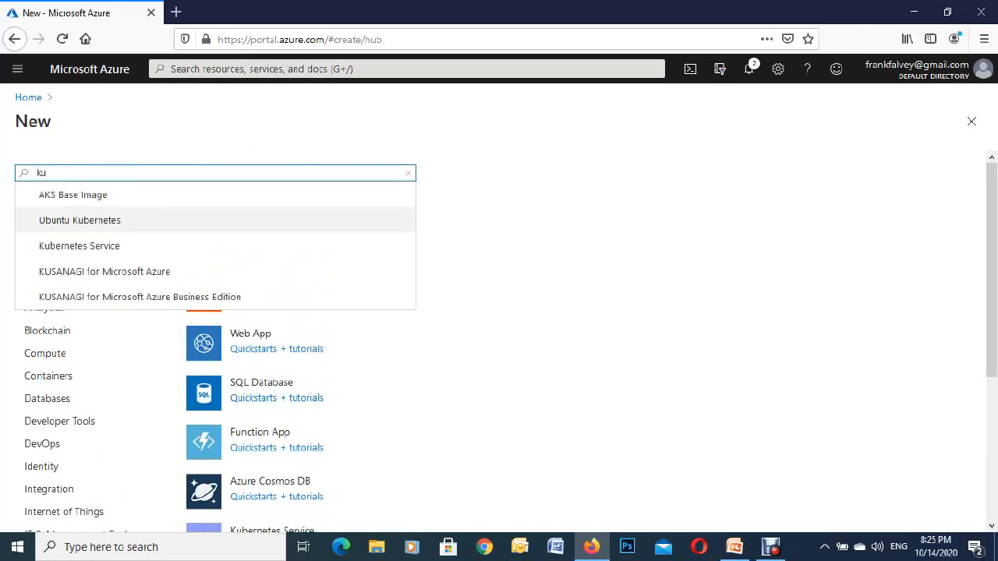
pyautogui.moveTo(78, 246)
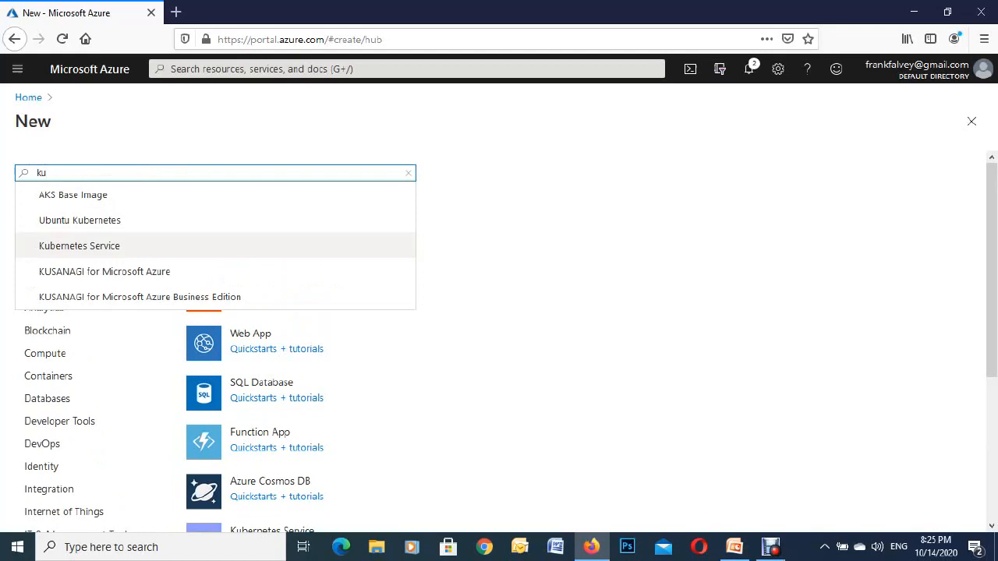
pyautogui.click(78, 246)
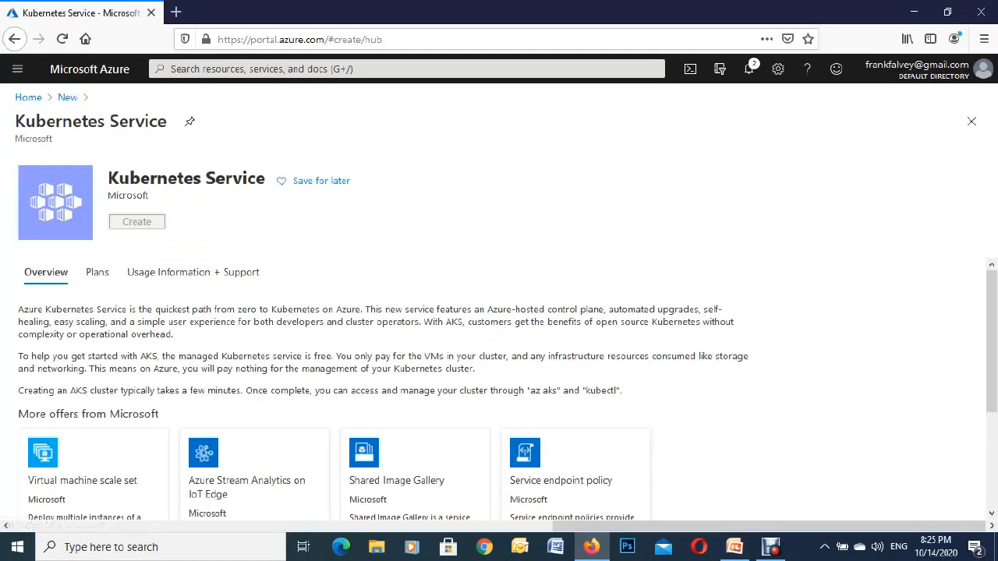
# Begin a new Kubernetes cluster, landing on the wizard's Basics form.
pyautogui.click(137, 221)
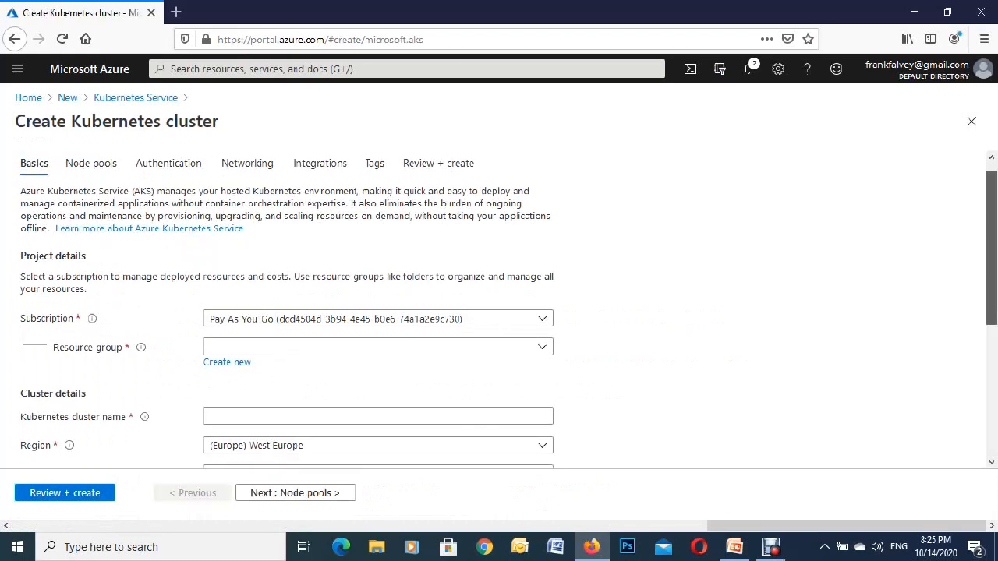
pyautogui.scroll(-3)
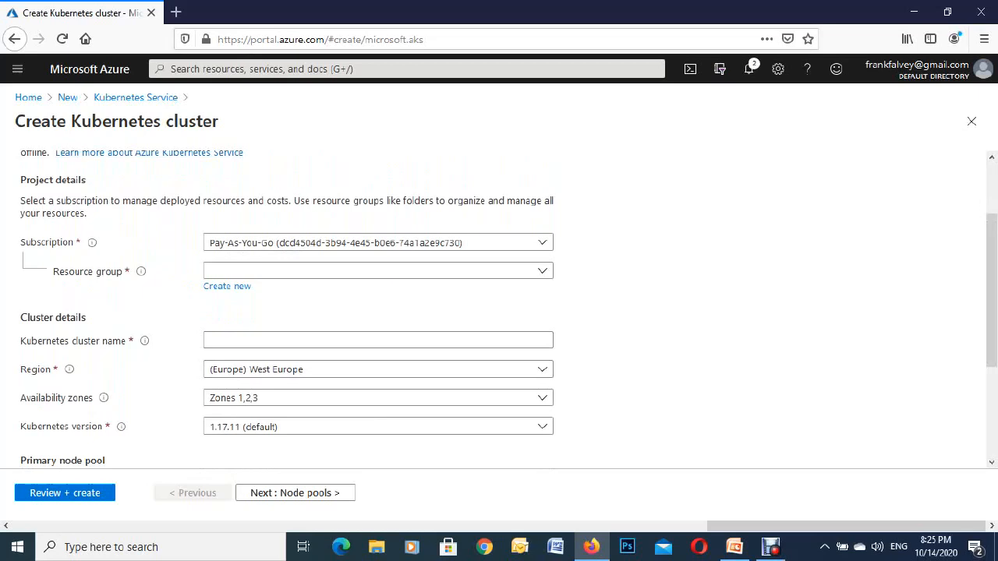
pyautogui.moveTo(90, 243)
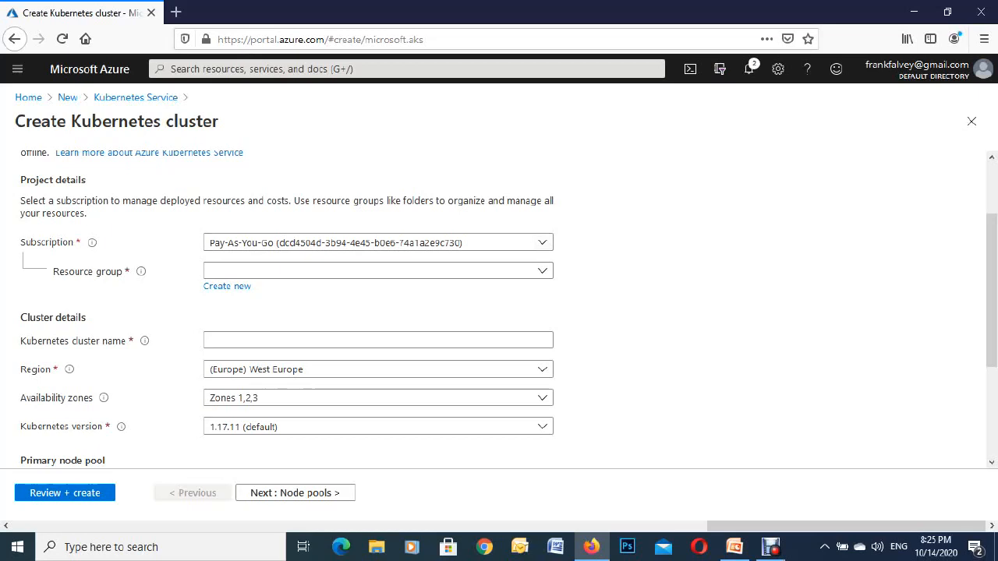
pyautogui.moveTo(140, 272)
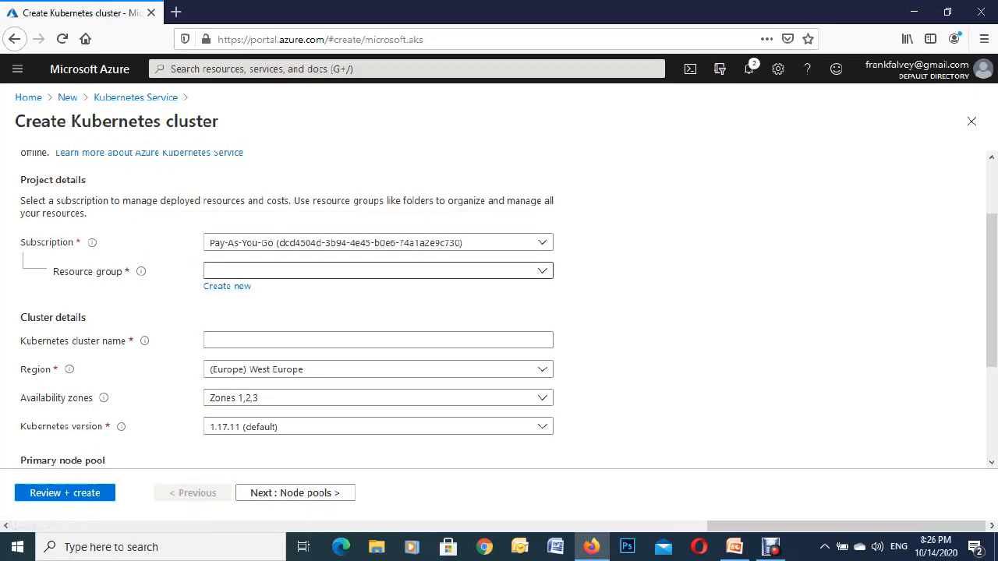
# Choose resource group azurebytes and enter cluster name azurebytes.
pyautogui.click(377, 271)
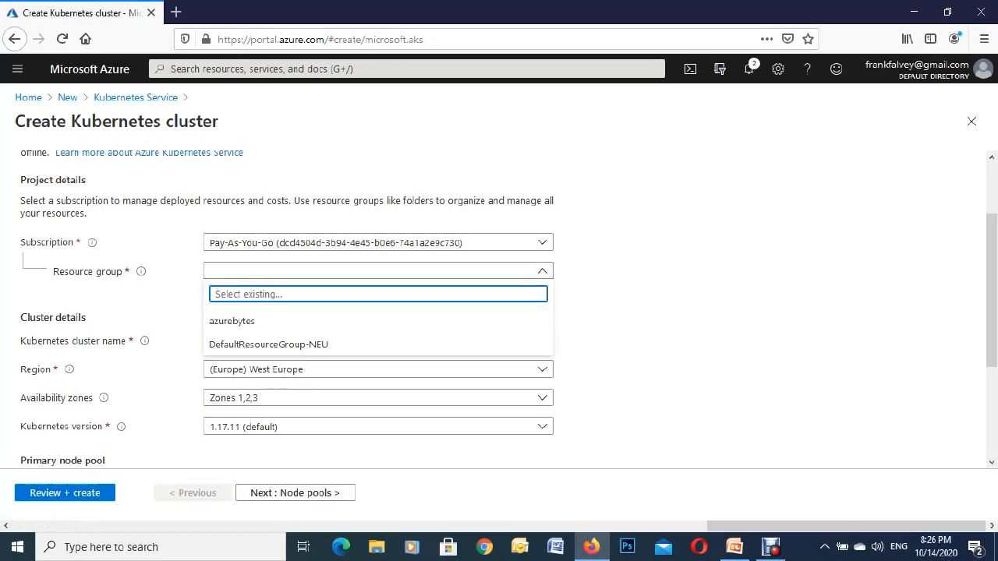
pyautogui.click(231, 322)
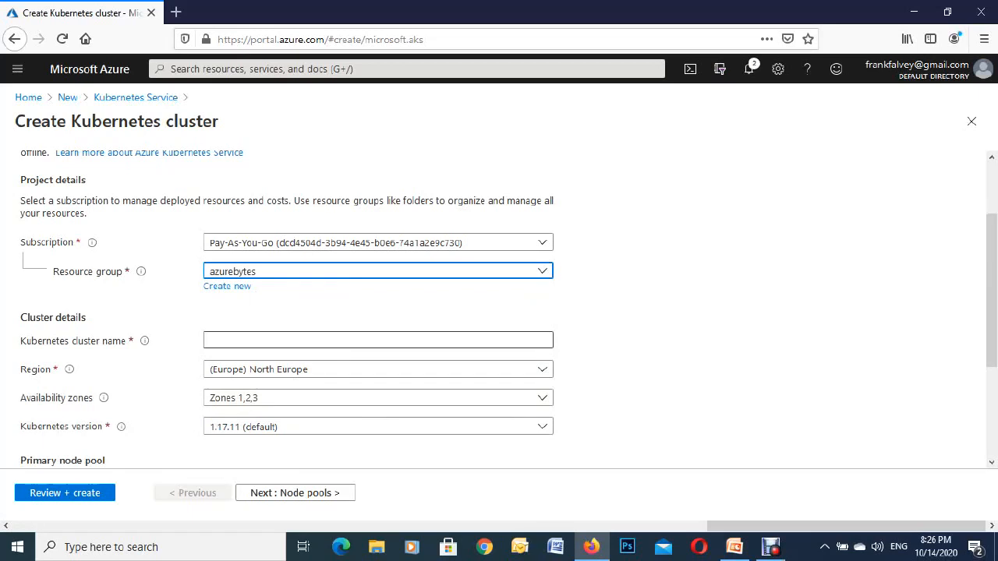
pyautogui.click(377, 340)
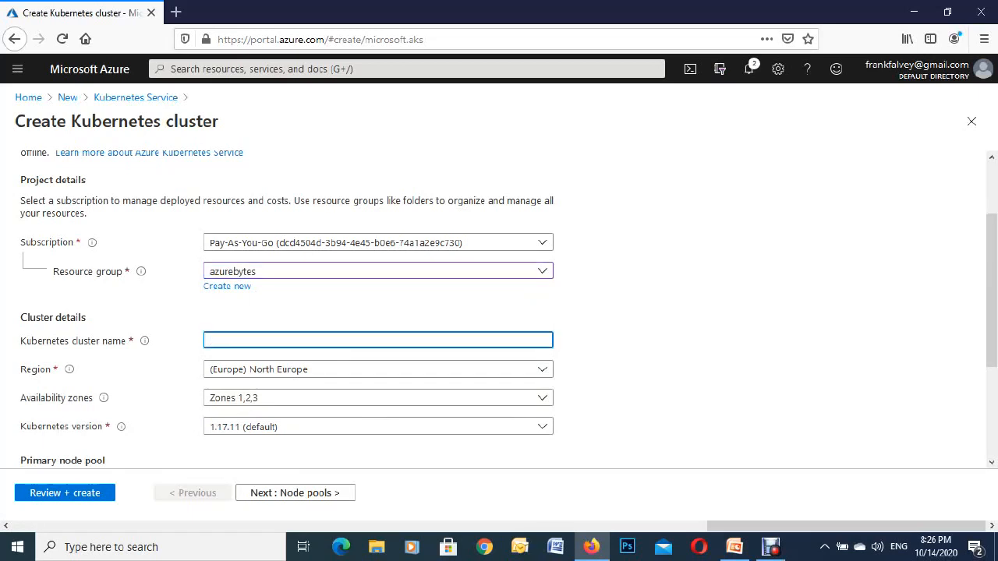
pyautogui.click(377, 340)
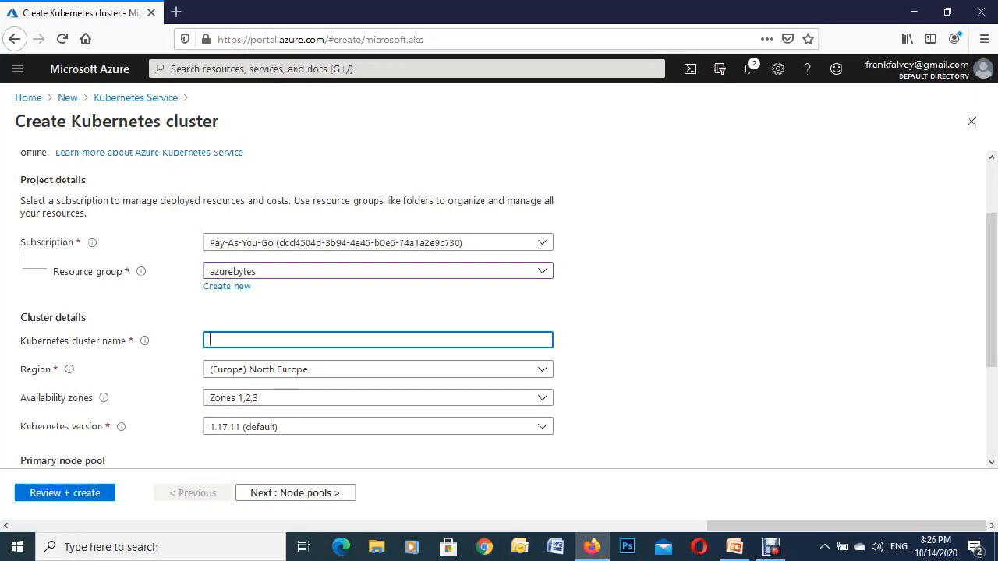
pyautogui.write('azureb')
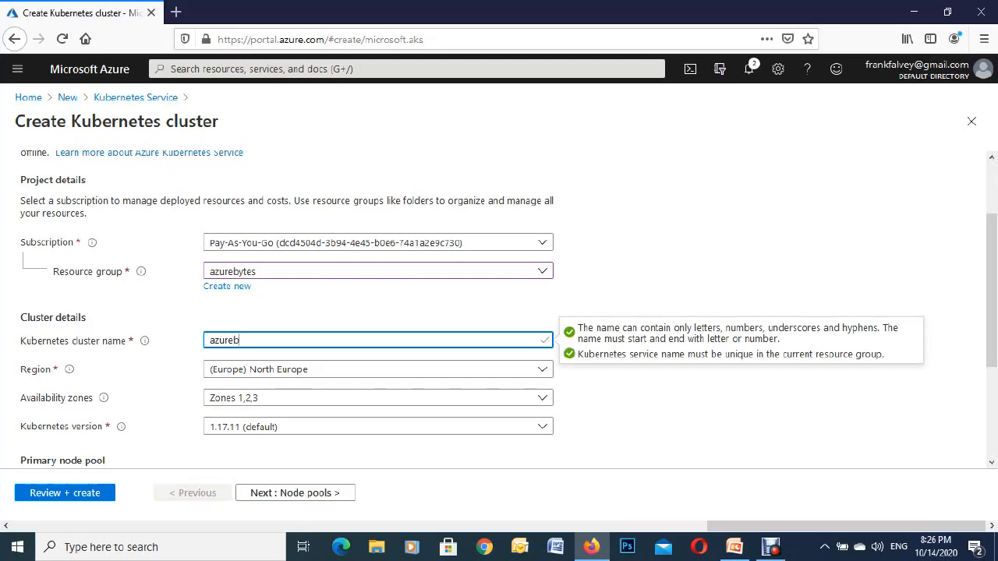
pyautogui.write('ytes')
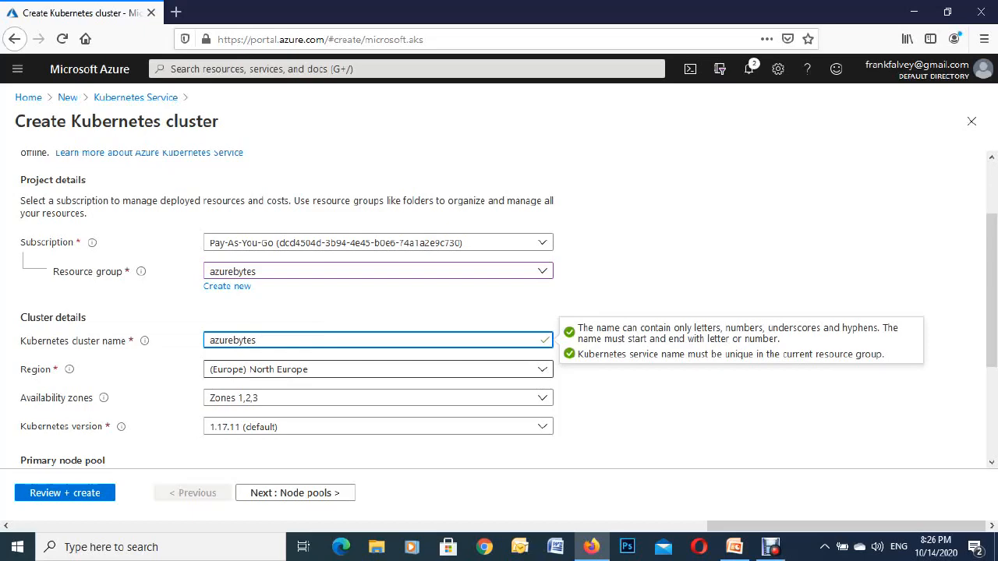
# Set region to (Europe) North Europe and review Kubernetes versions, keeping 1.17.11 (default).
pyautogui.click(378, 369)
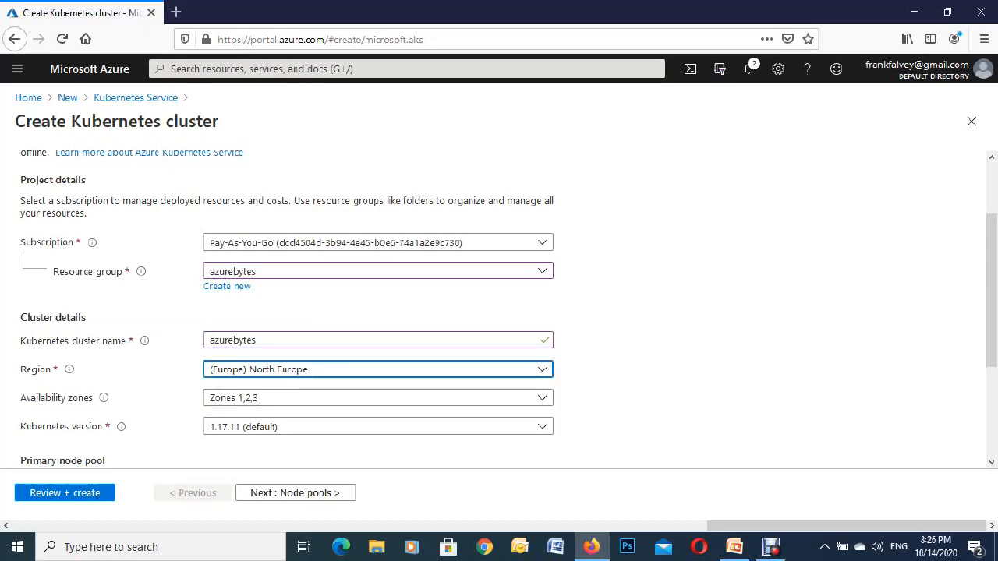
pyautogui.click(378, 369)
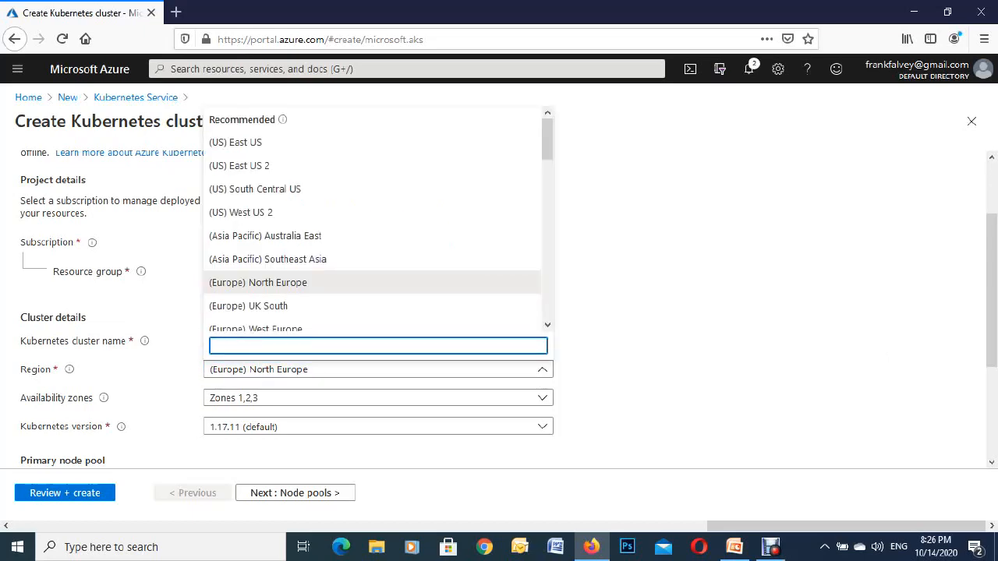
pyautogui.scroll(-3)
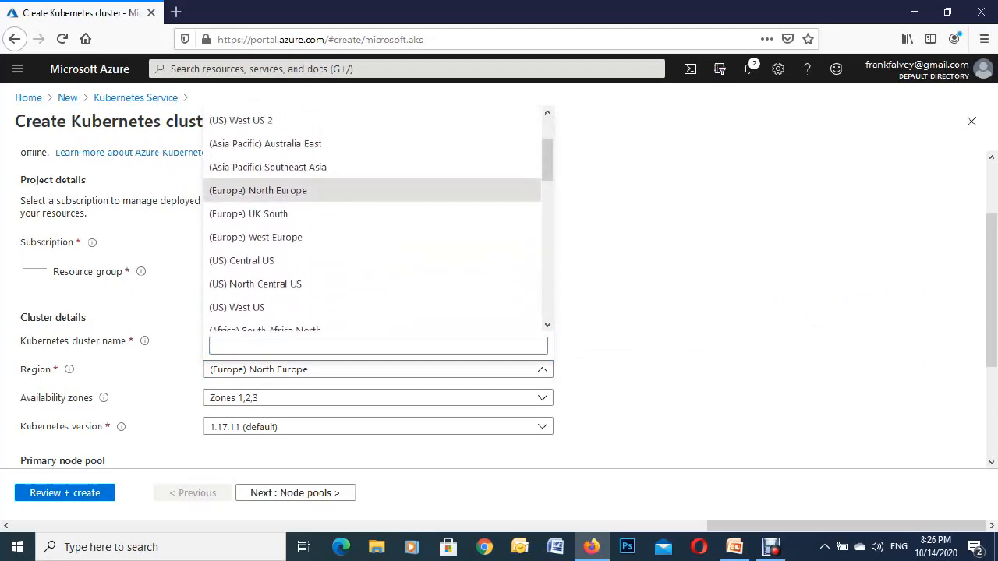
pyautogui.click(257, 191)
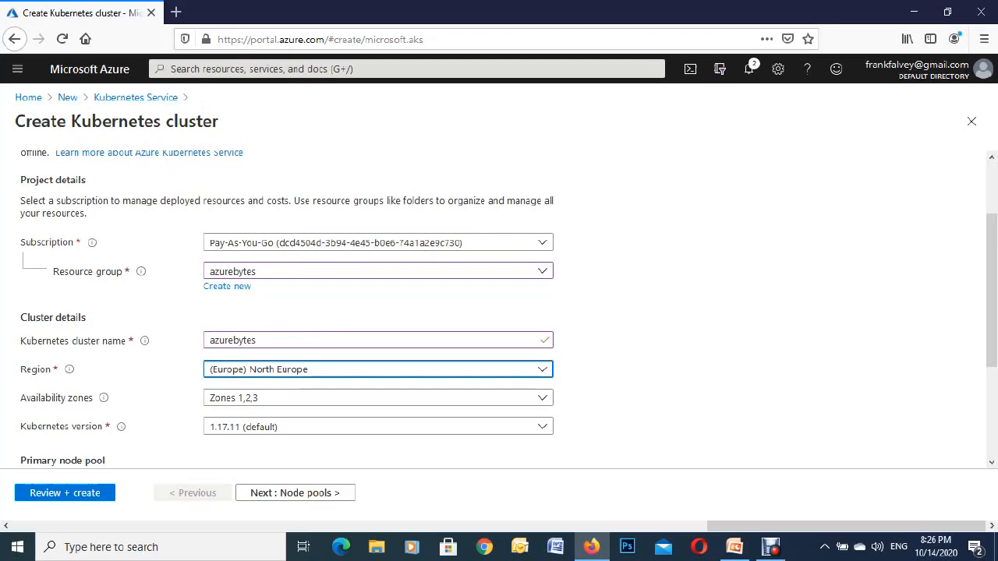
pyautogui.scroll(-3)
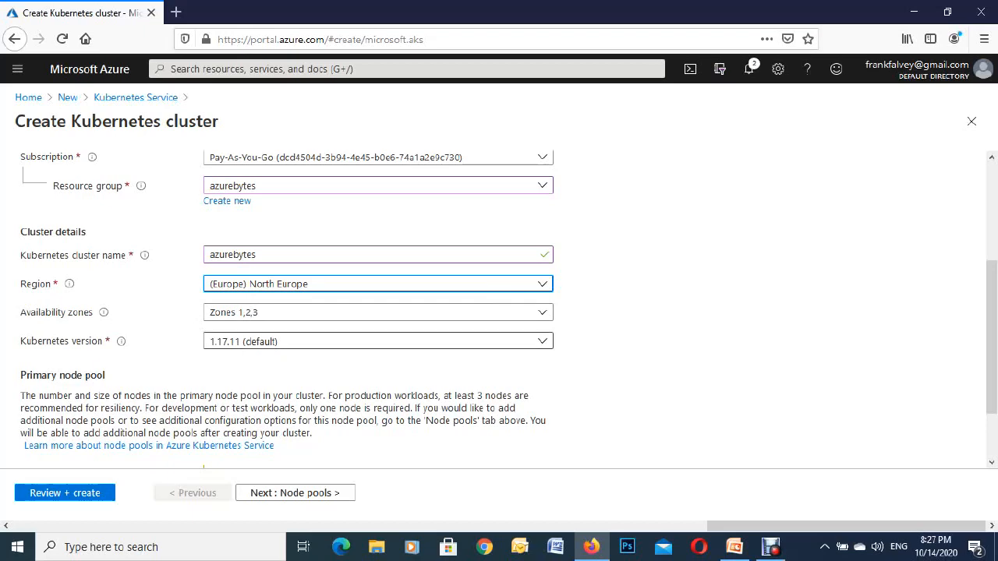
pyautogui.click(378, 340)
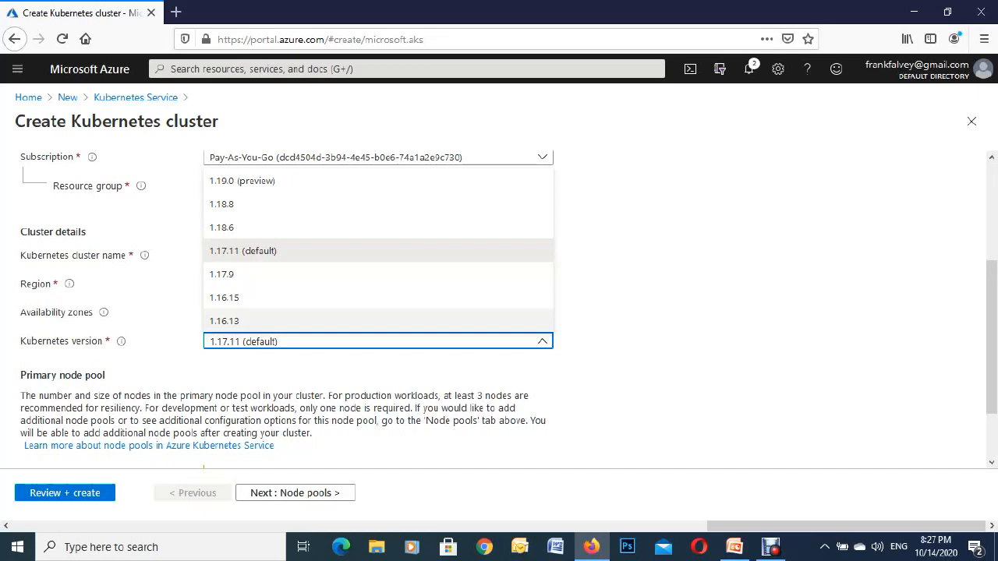
pyautogui.moveTo(221, 228)
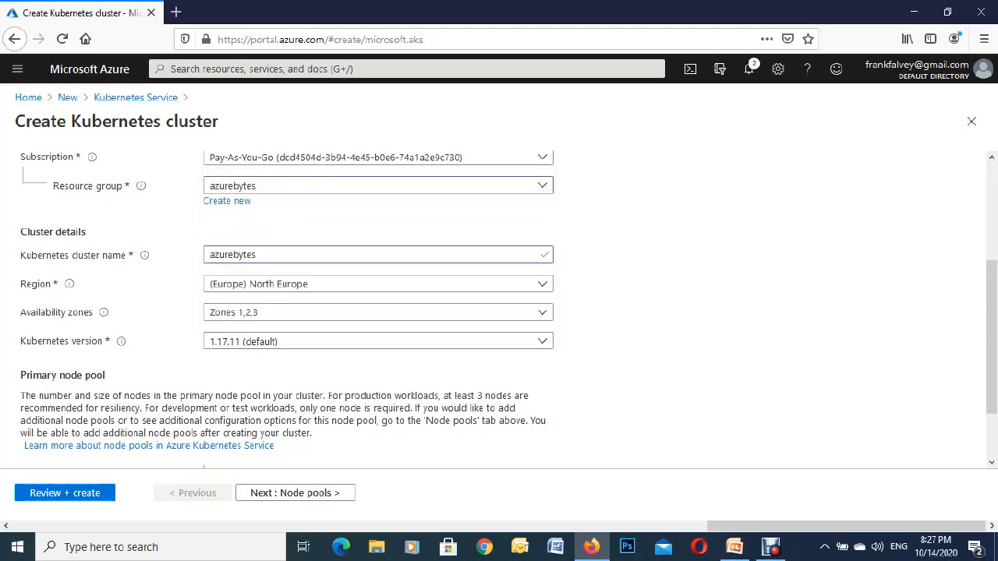
# Bring up the Select a VM size panel from the primary node pool's Node size.
pyautogui.scroll(-3)
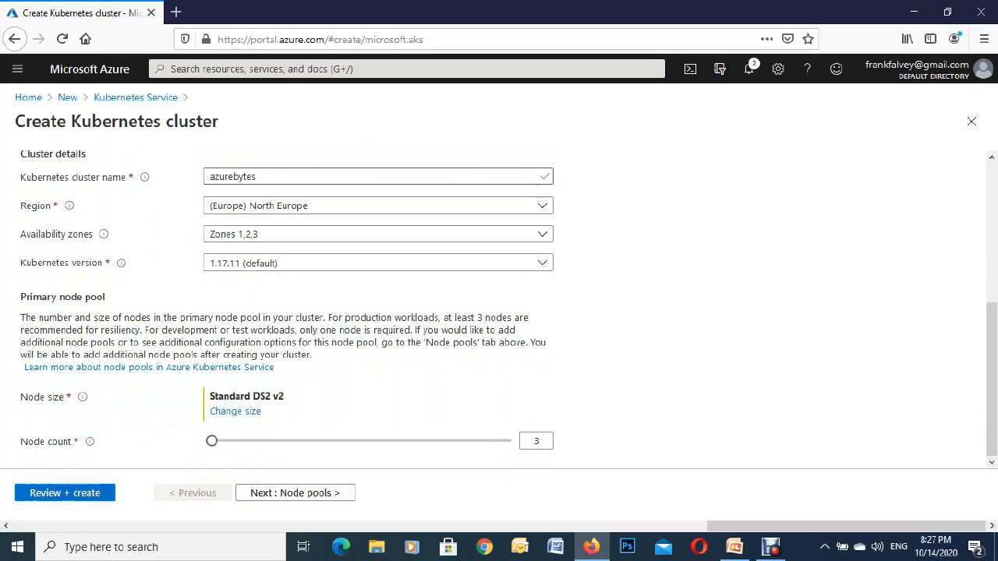
pyautogui.moveTo(83, 397)
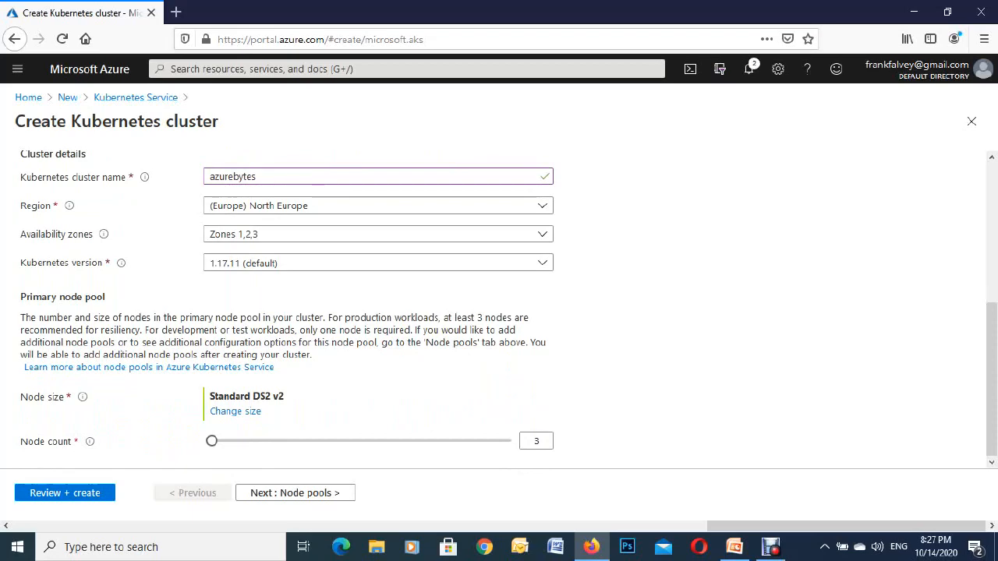
pyautogui.click(233, 412)
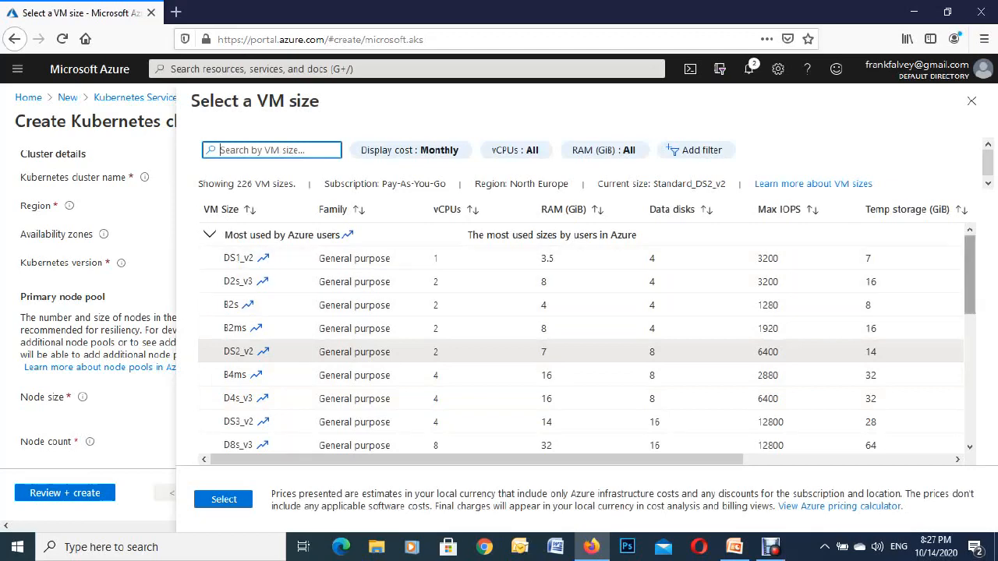
# Review VM size costs and keep Standard_DS2_v2 with 3 nodes.
pyautogui.hscroll(3)
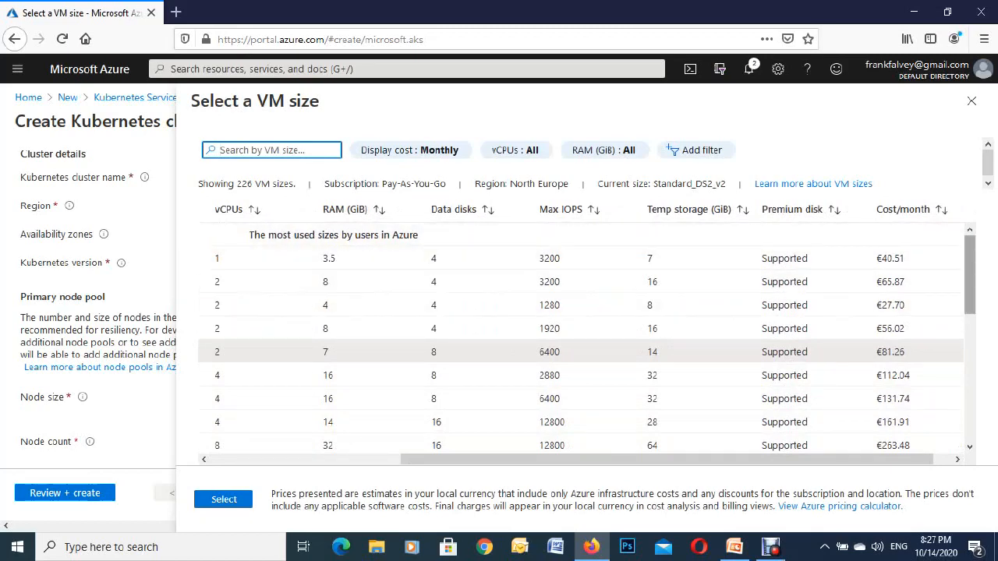
pyautogui.scroll(-3)
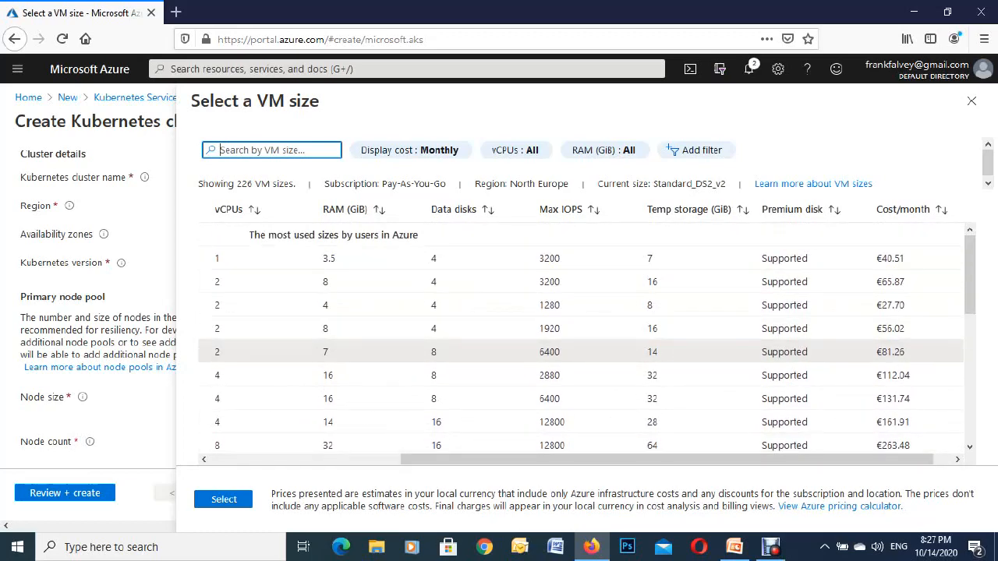
pyautogui.click(225, 499)
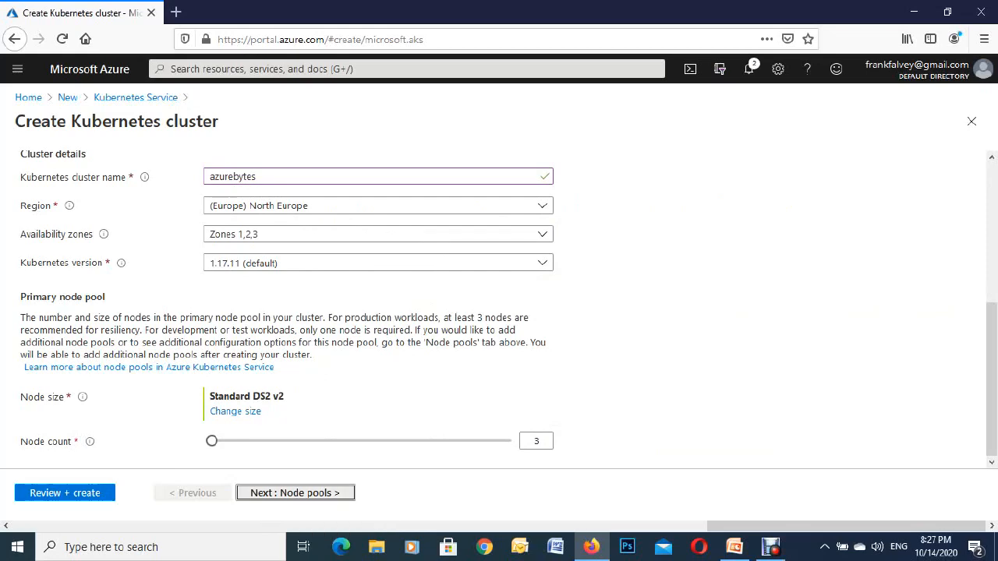
# Review the agentpool's 3 Standard_DS2_v2 Linux nodes and continue to Authentication.
pyautogui.click(294, 493)
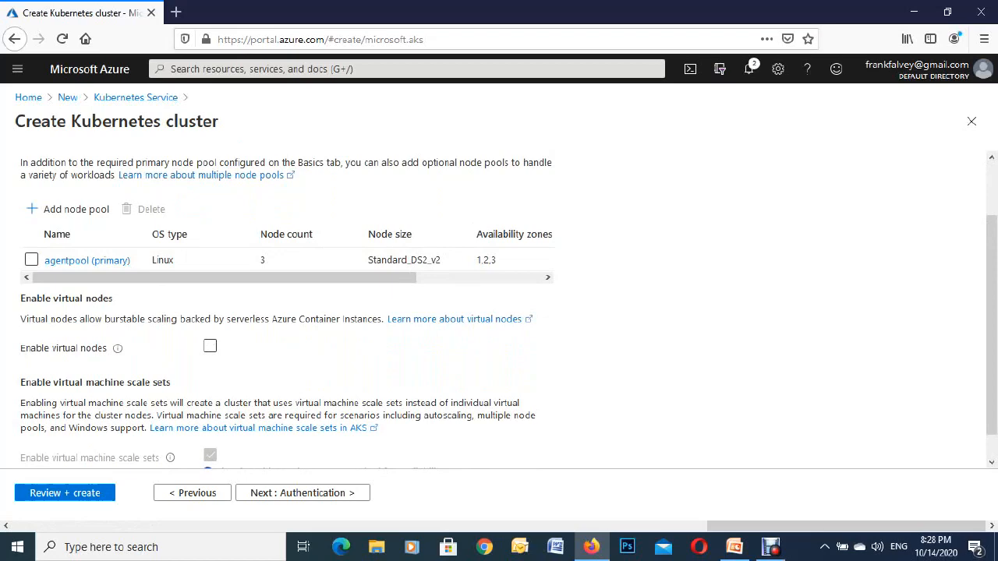
pyautogui.scroll(-3)
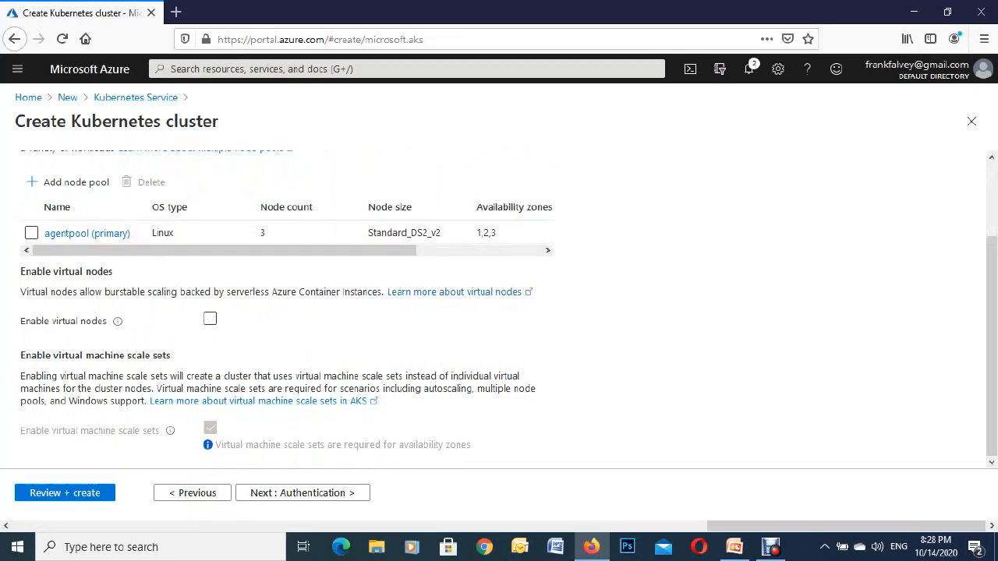
pyautogui.moveTo(303, 493)
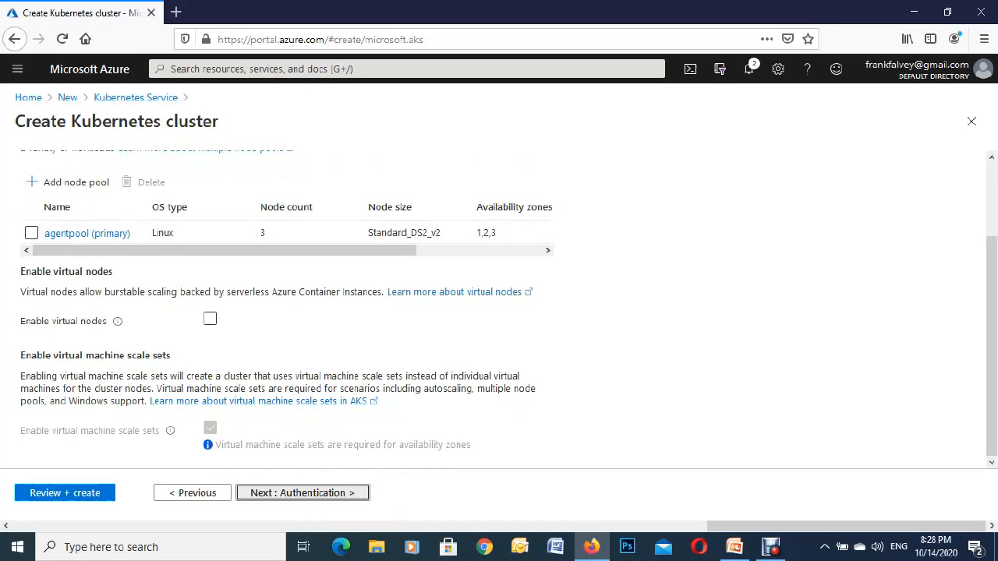
pyautogui.click(302, 493)
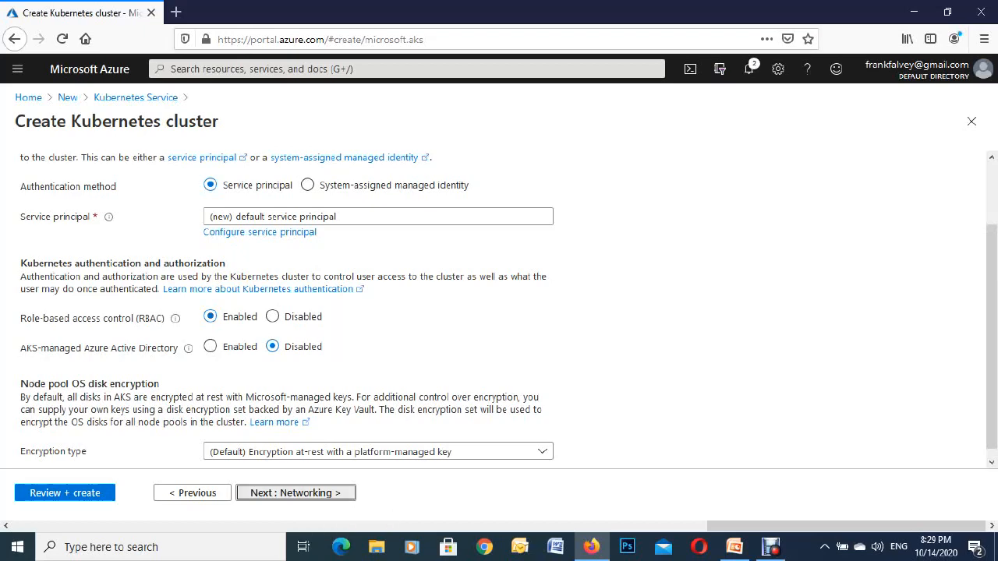
# Continue from Authentication to the Networking step showing kubenet and azurebytes-dns.
pyautogui.click(297, 493)
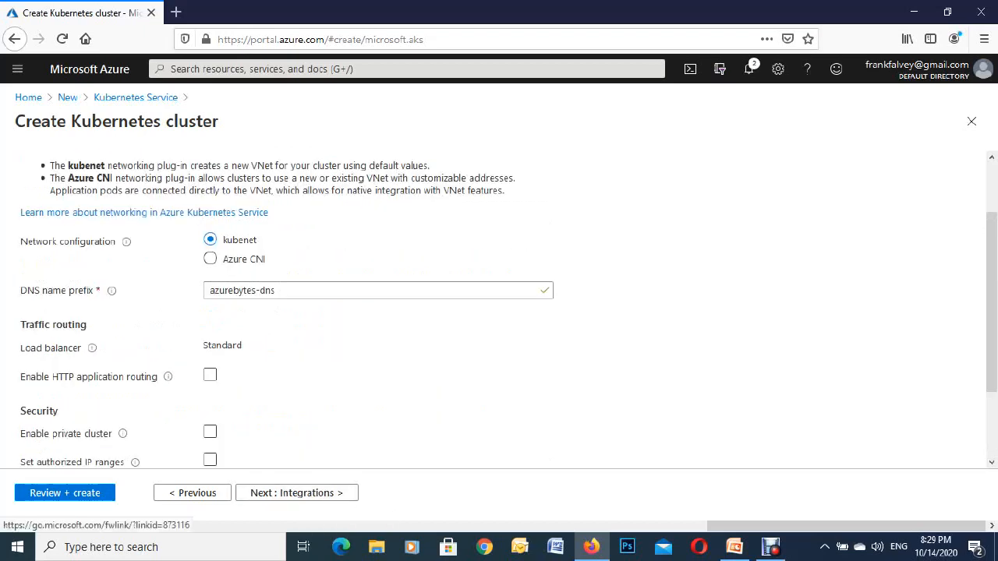
# Review networking options, toggling private cluster and leaving it off.
pyautogui.scroll(-3)
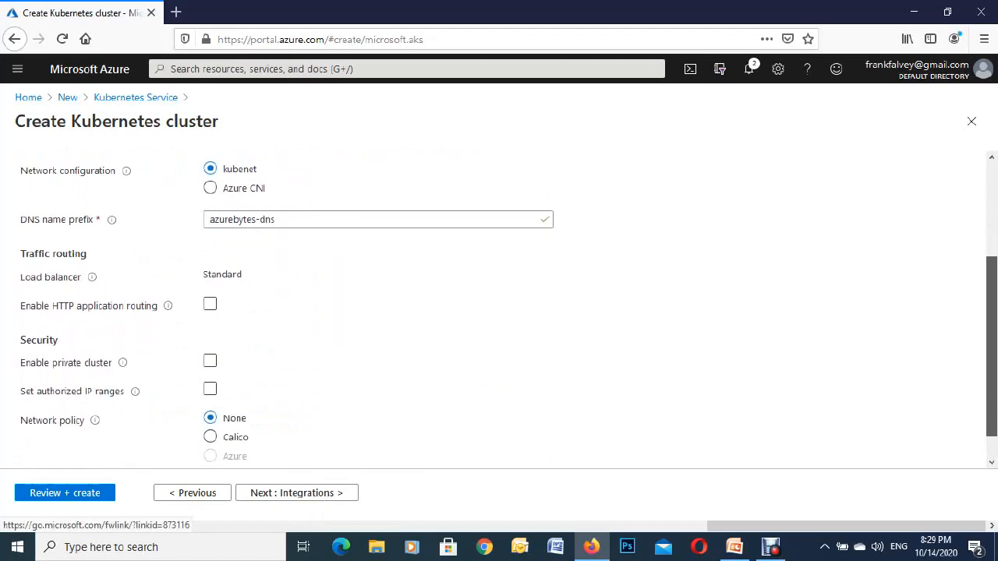
pyautogui.scroll(-3)
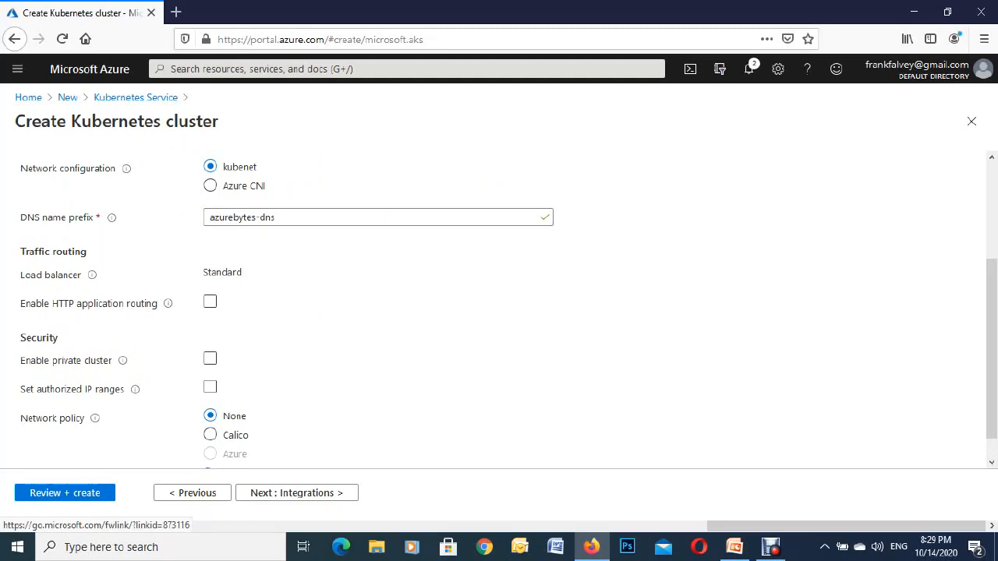
pyautogui.scroll(-3)
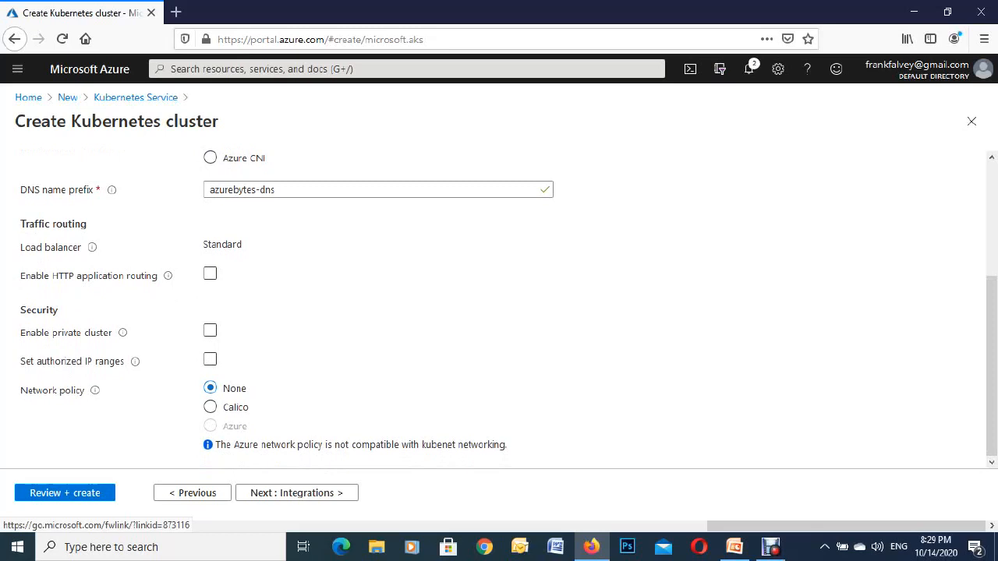
pyautogui.click(209, 331)
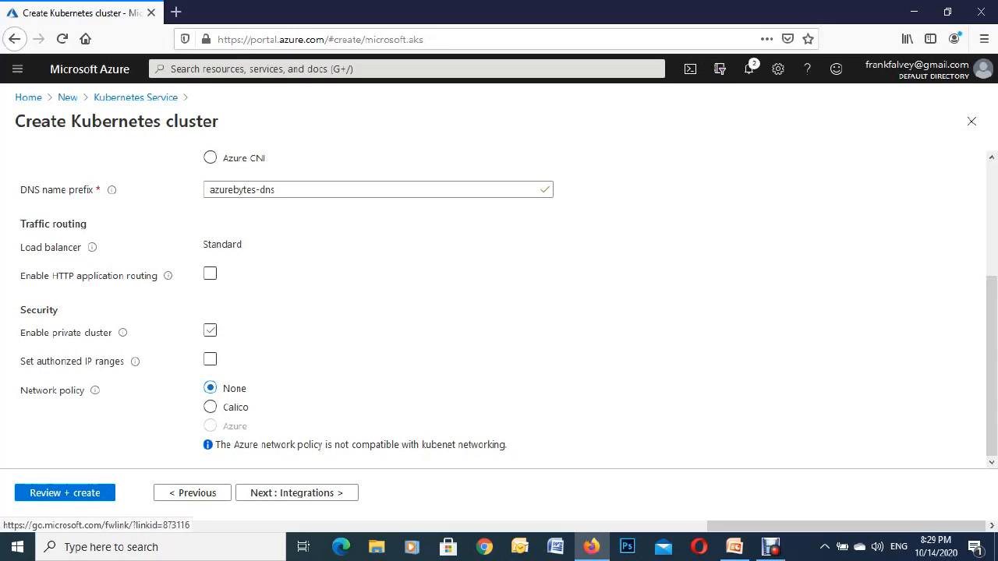
pyautogui.click(209, 331)
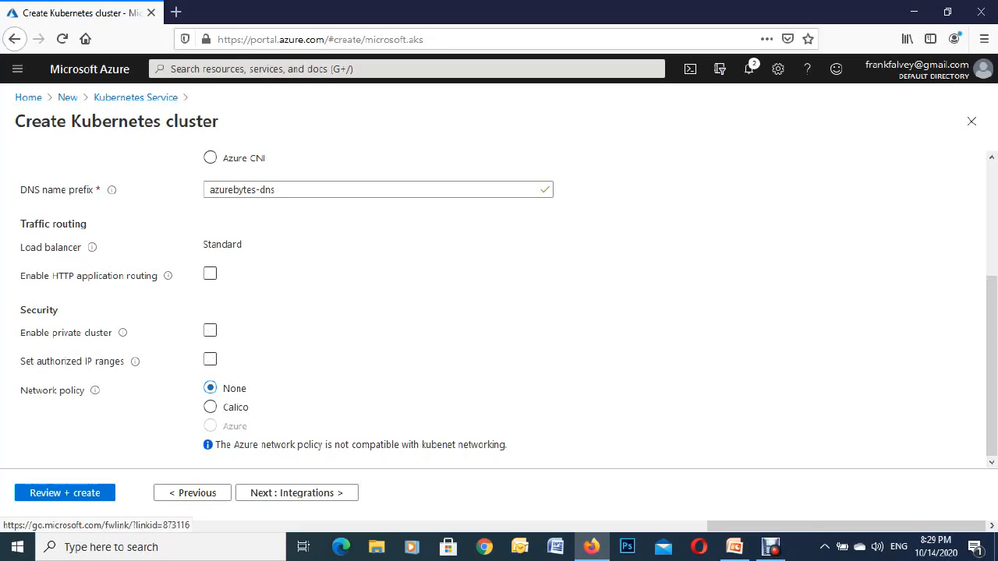
pyautogui.click(209, 331)
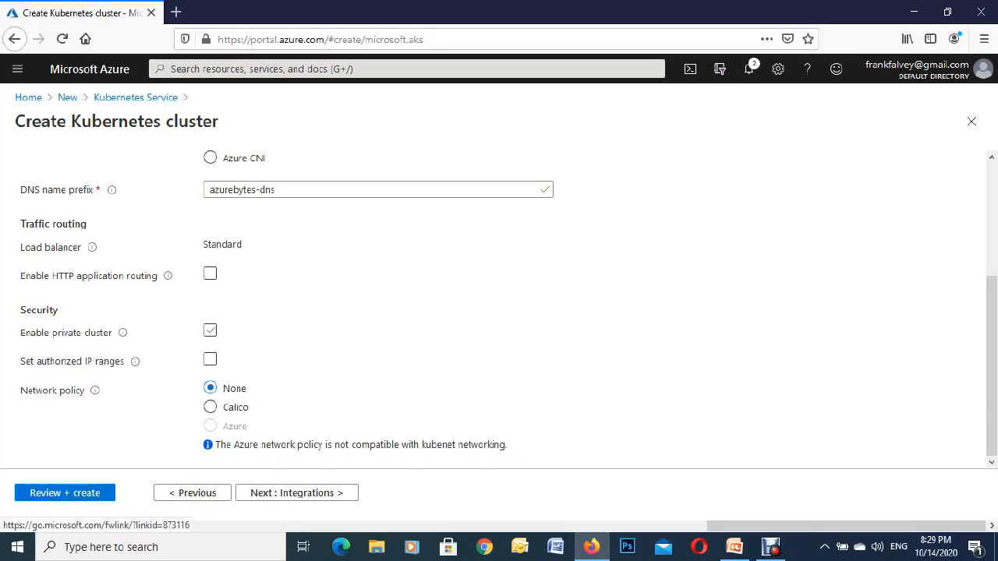
pyautogui.click(209, 331)
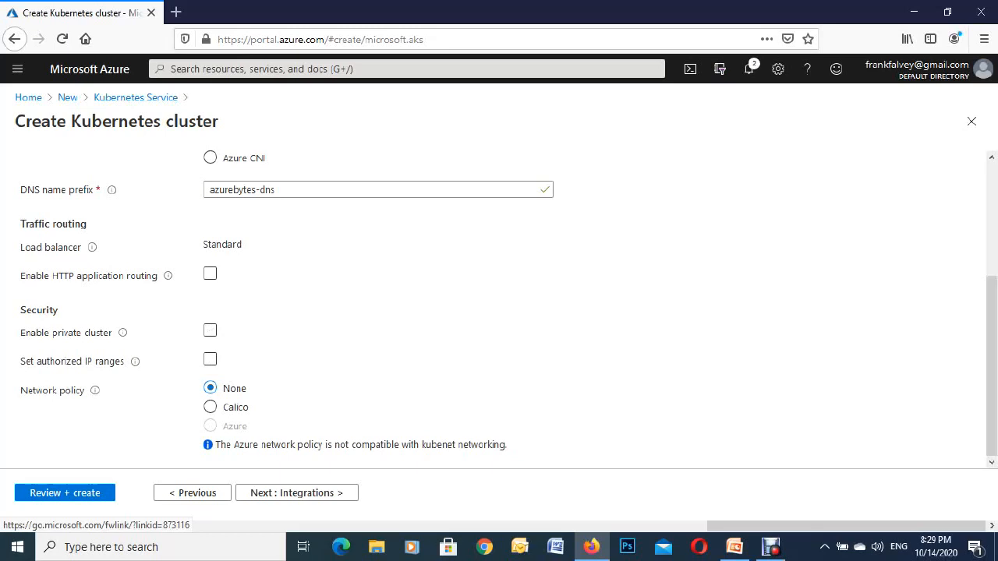
# Advance through Integrations and Tags to the Review + create validation step.
pyautogui.click(209, 274)
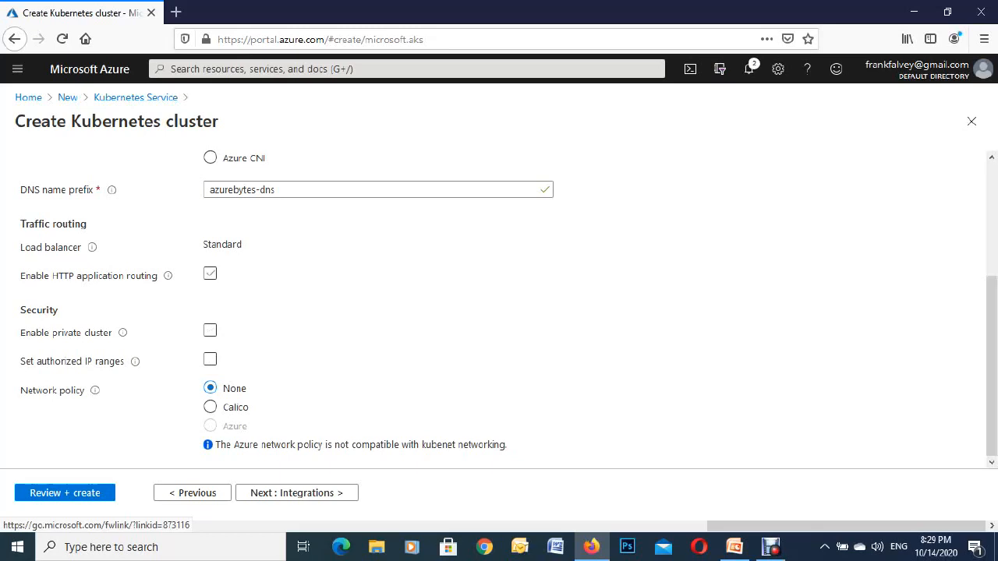
pyautogui.click(209, 275)
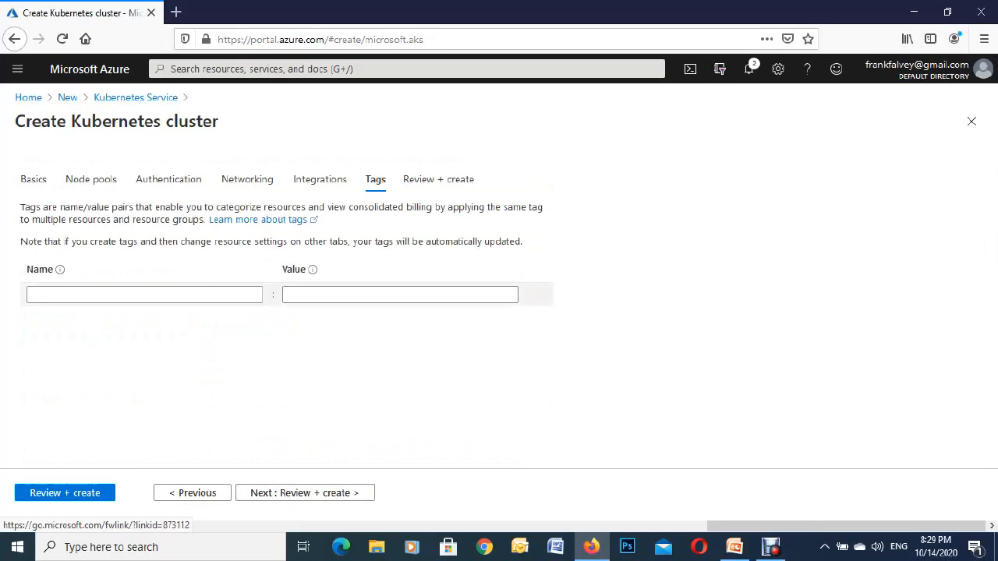
pyautogui.click(399, 294)
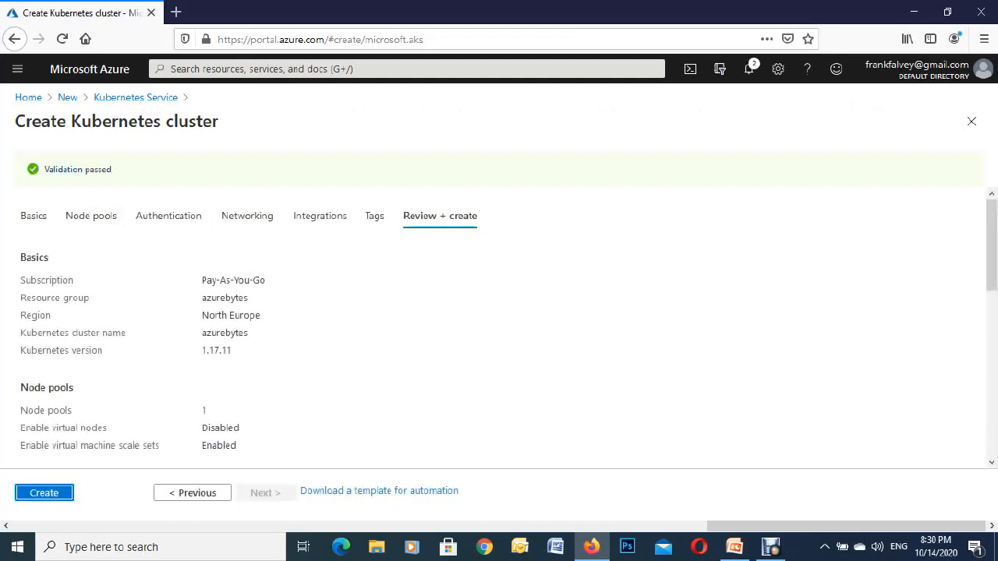
pyautogui.moveTo(44, 493)
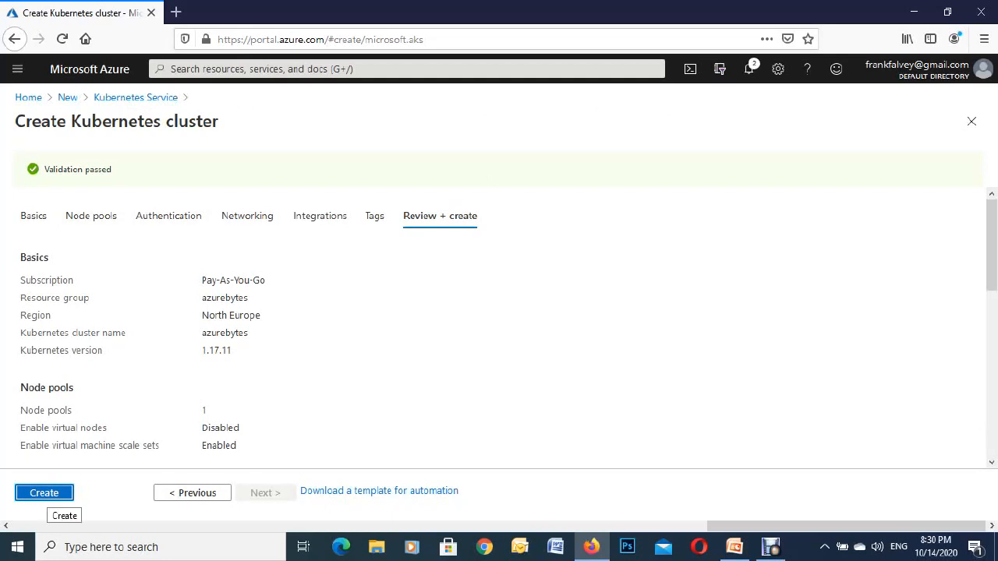
# Create the azurebytes cluster and wait for deployment to complete.
pyautogui.click(43, 493)
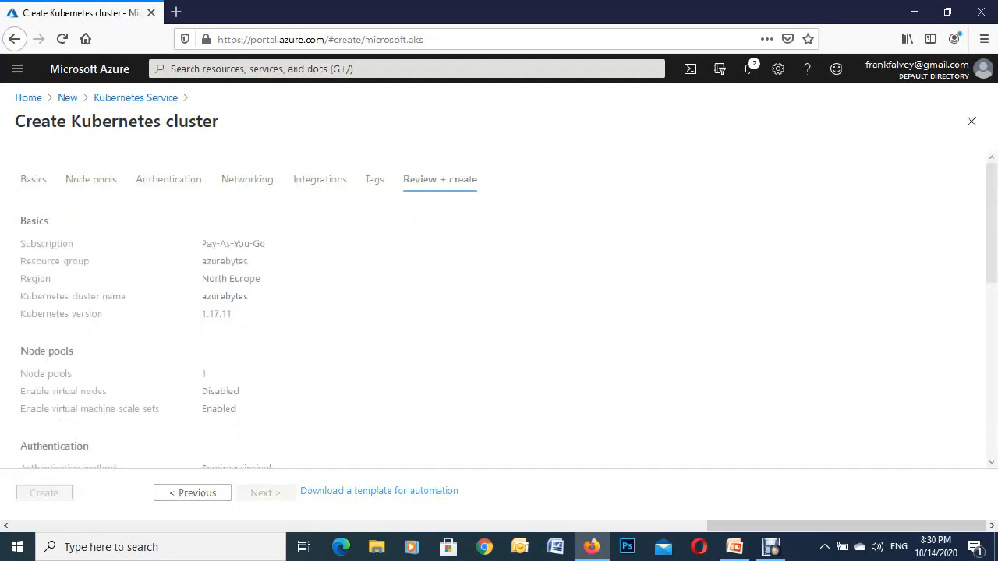
pyautogui.click(44, 493)
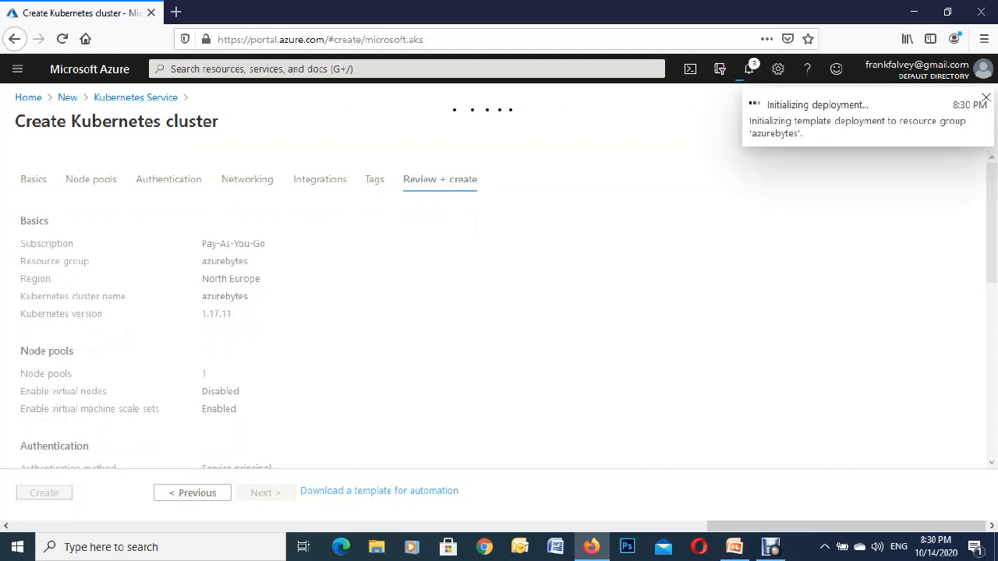
pyautogui.click(43, 493)
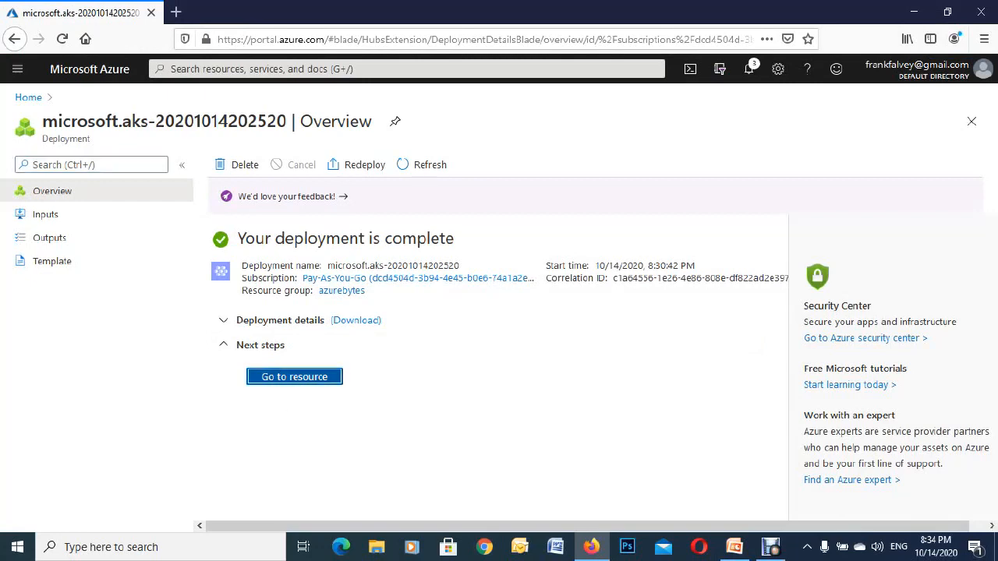
# Go to the deployed azurebytes resource and scroll its Overview properties (status Succeeded, version 1.17.11).
pyautogui.click(293, 376)
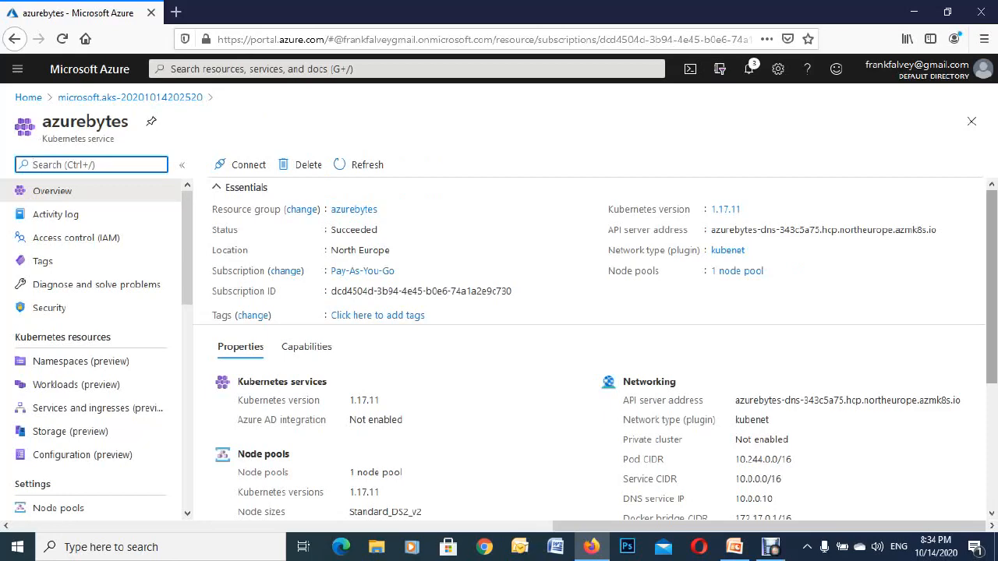
pyautogui.scroll(-3)
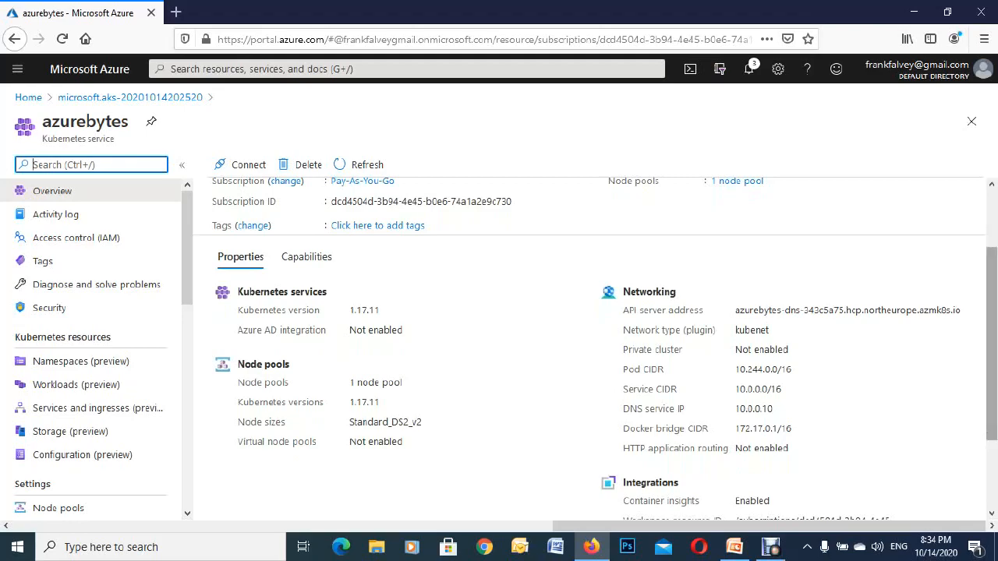
pyautogui.scroll(-3)
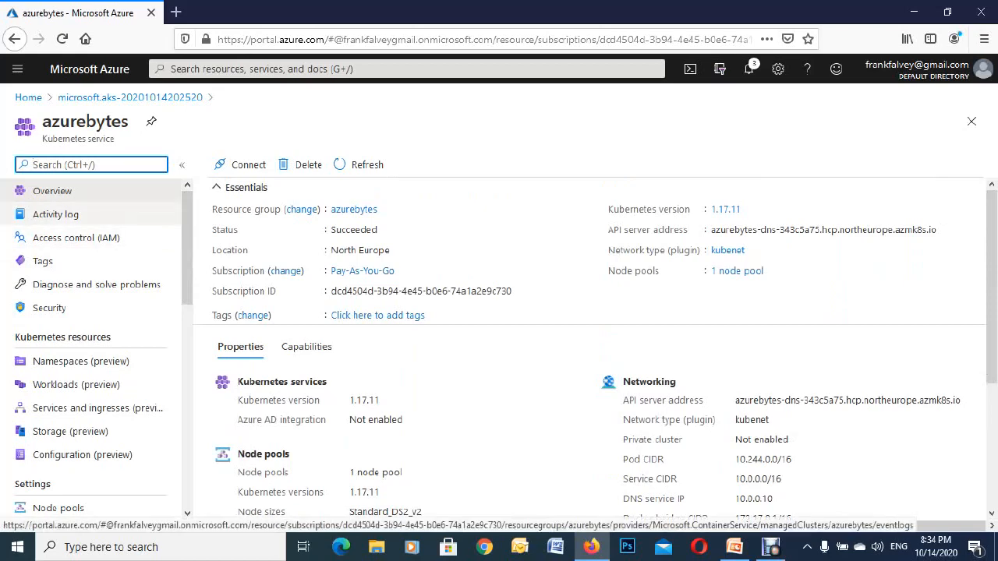
pyautogui.scroll(-3)
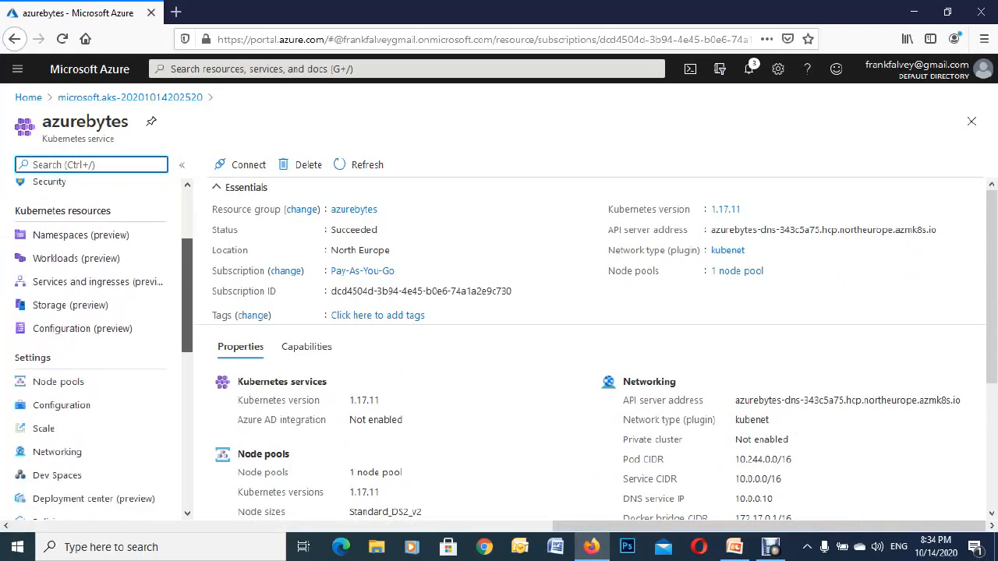
pyautogui.scroll(-3)
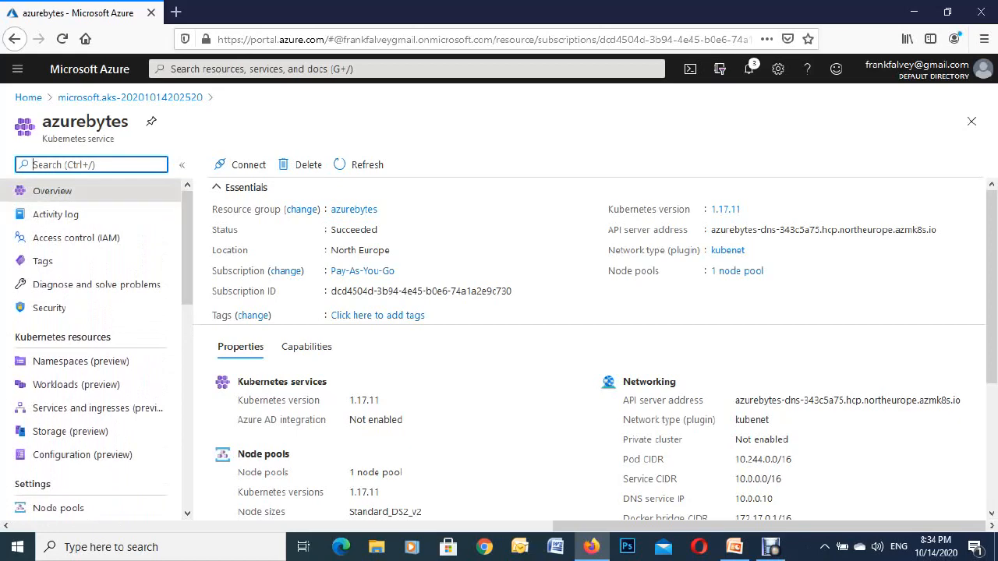
pyautogui.moveTo(28, 97)
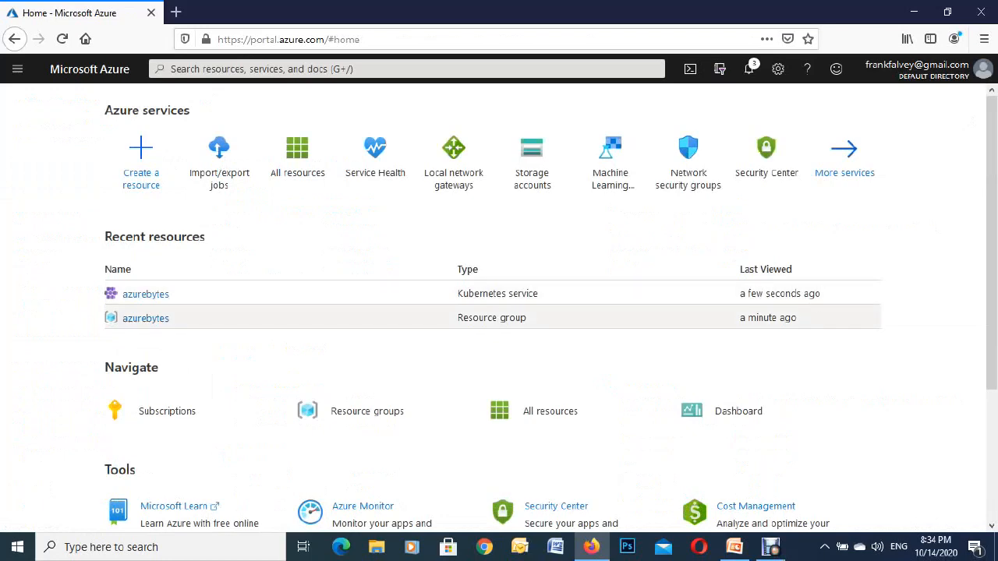
pyautogui.moveTo(145, 293)
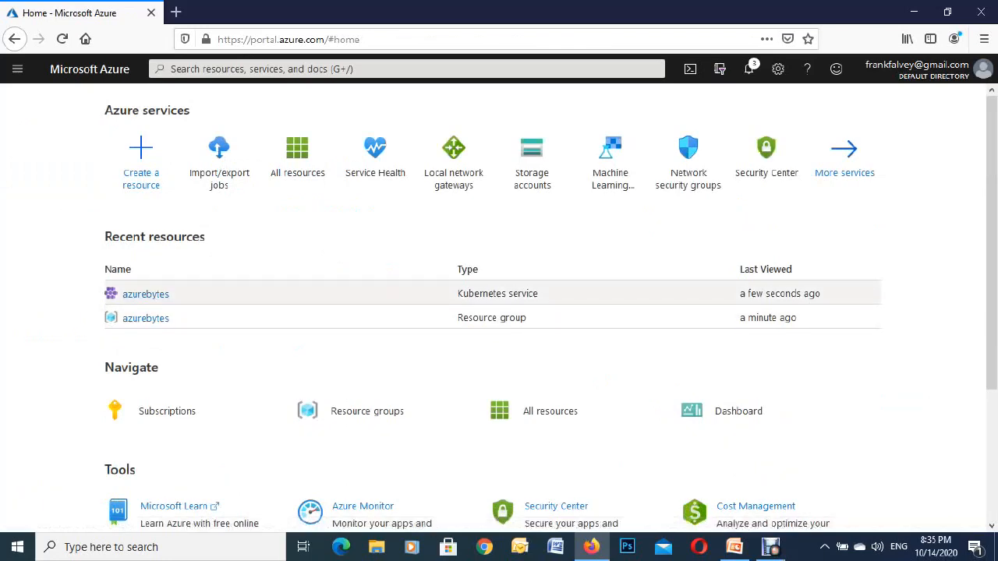
# Reopen the azurebytes Kubernetes service from Recent resources on the Home page.
pyautogui.click(145, 293)
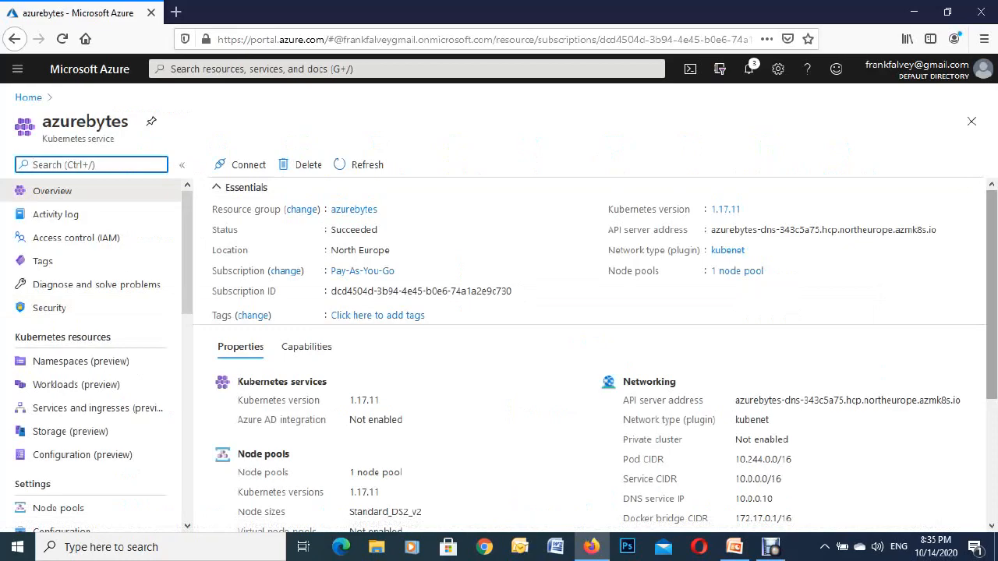
pyautogui.scroll(-3)
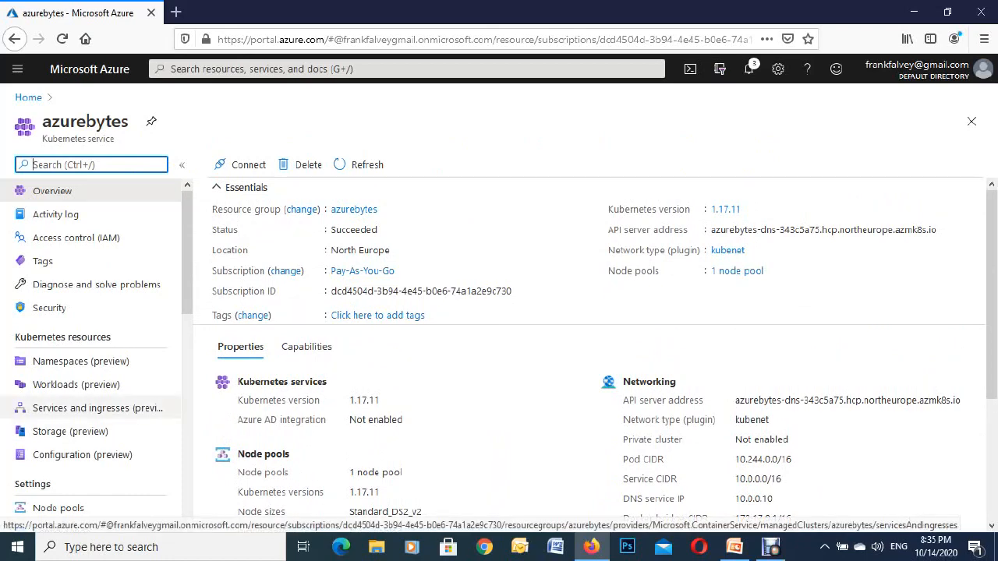
# Review the cluster's Services and ingresses, then Node pools showing agentpool with 3 Standard_DS2_v2 nodes.
pyautogui.click(97, 408)
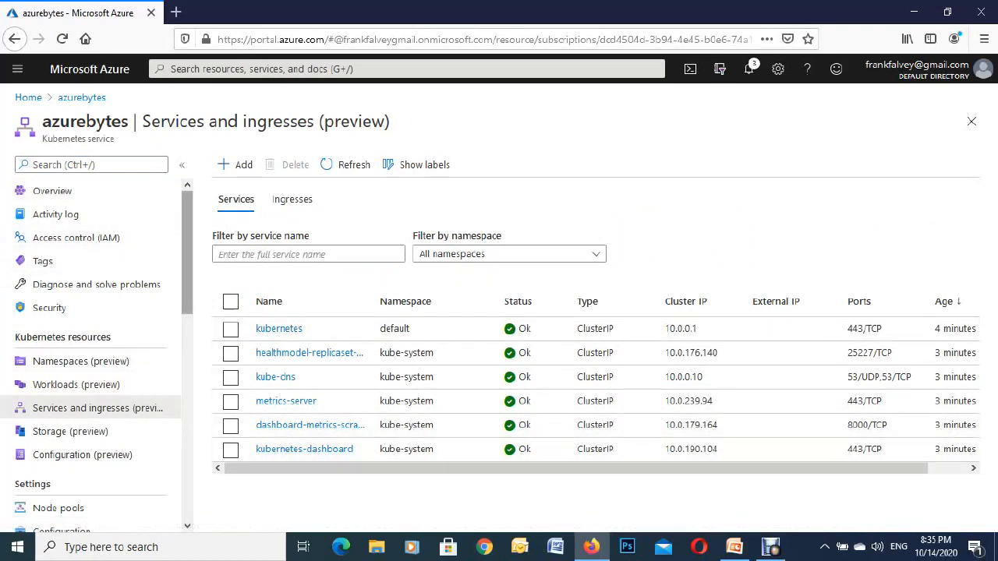
pyautogui.scroll(-3)
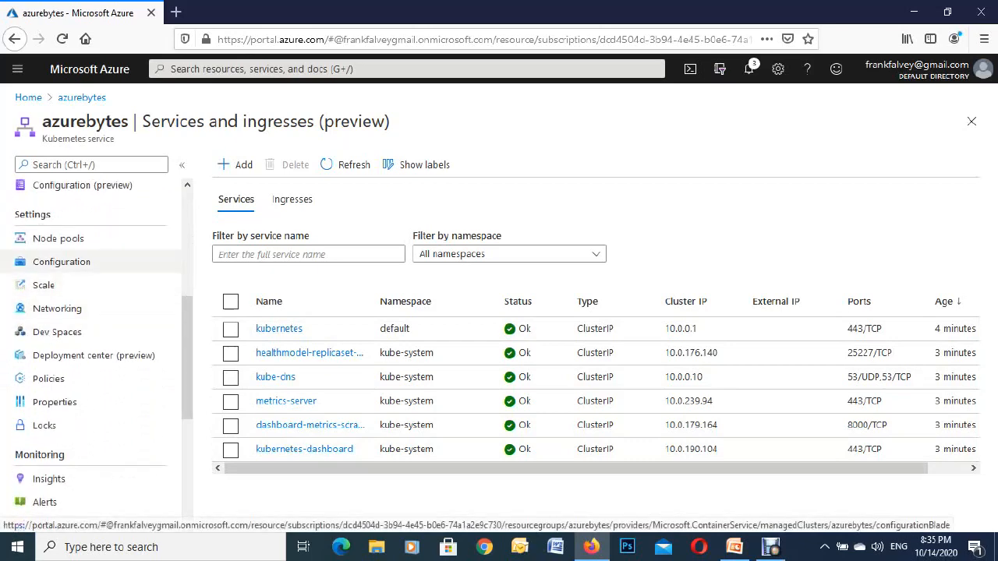
pyautogui.click(59, 237)
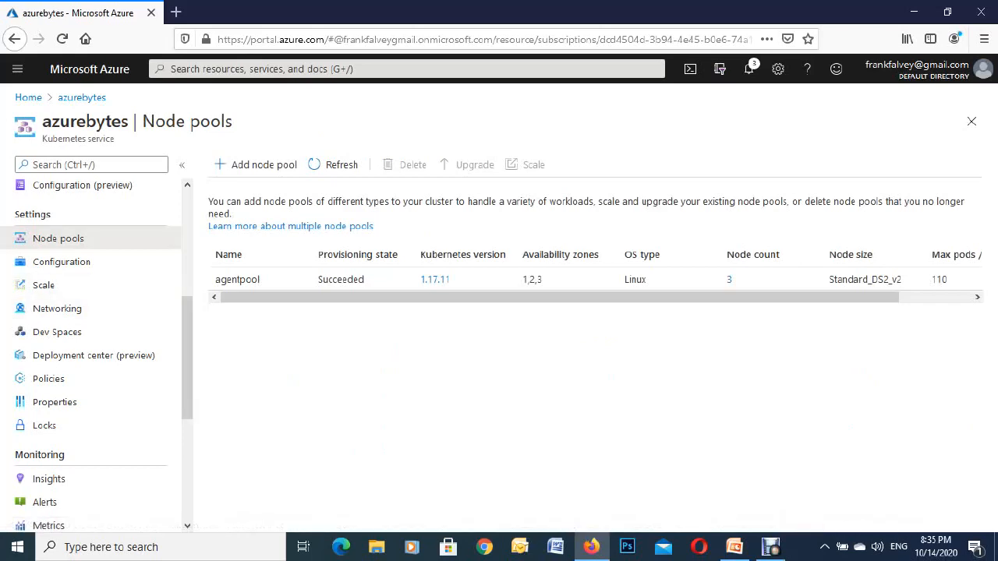
pyautogui.scroll(-3)
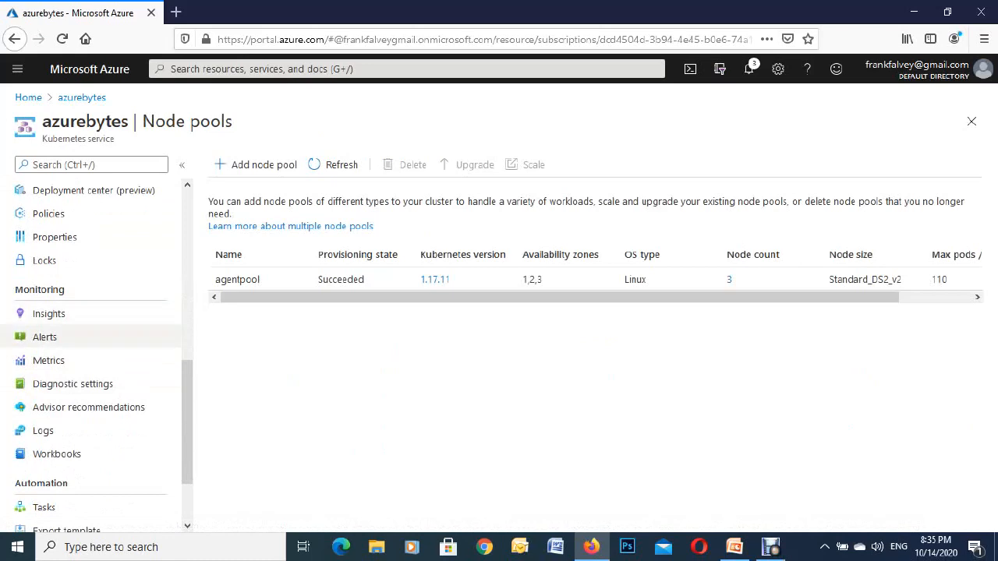
pyautogui.moveTo(43, 431)
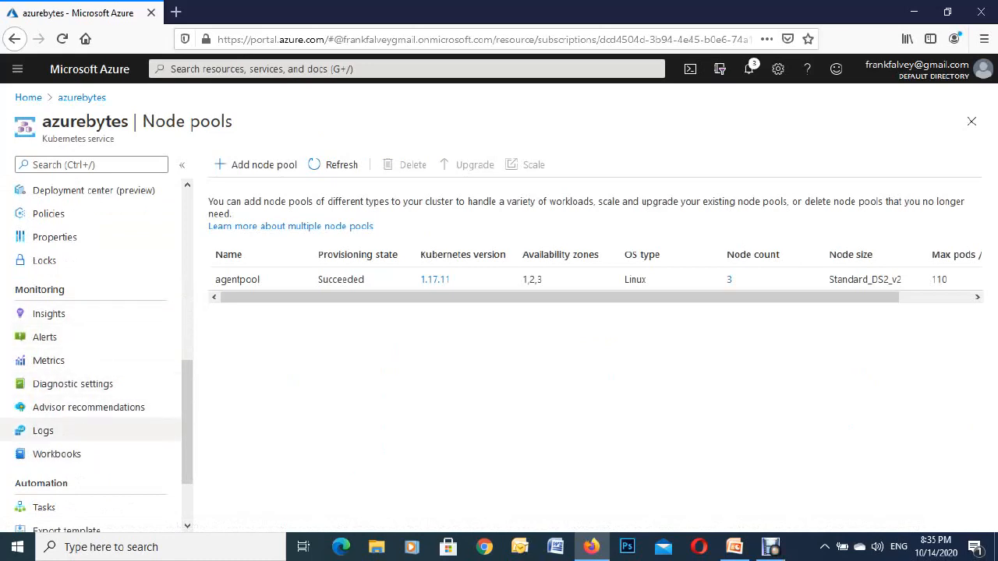